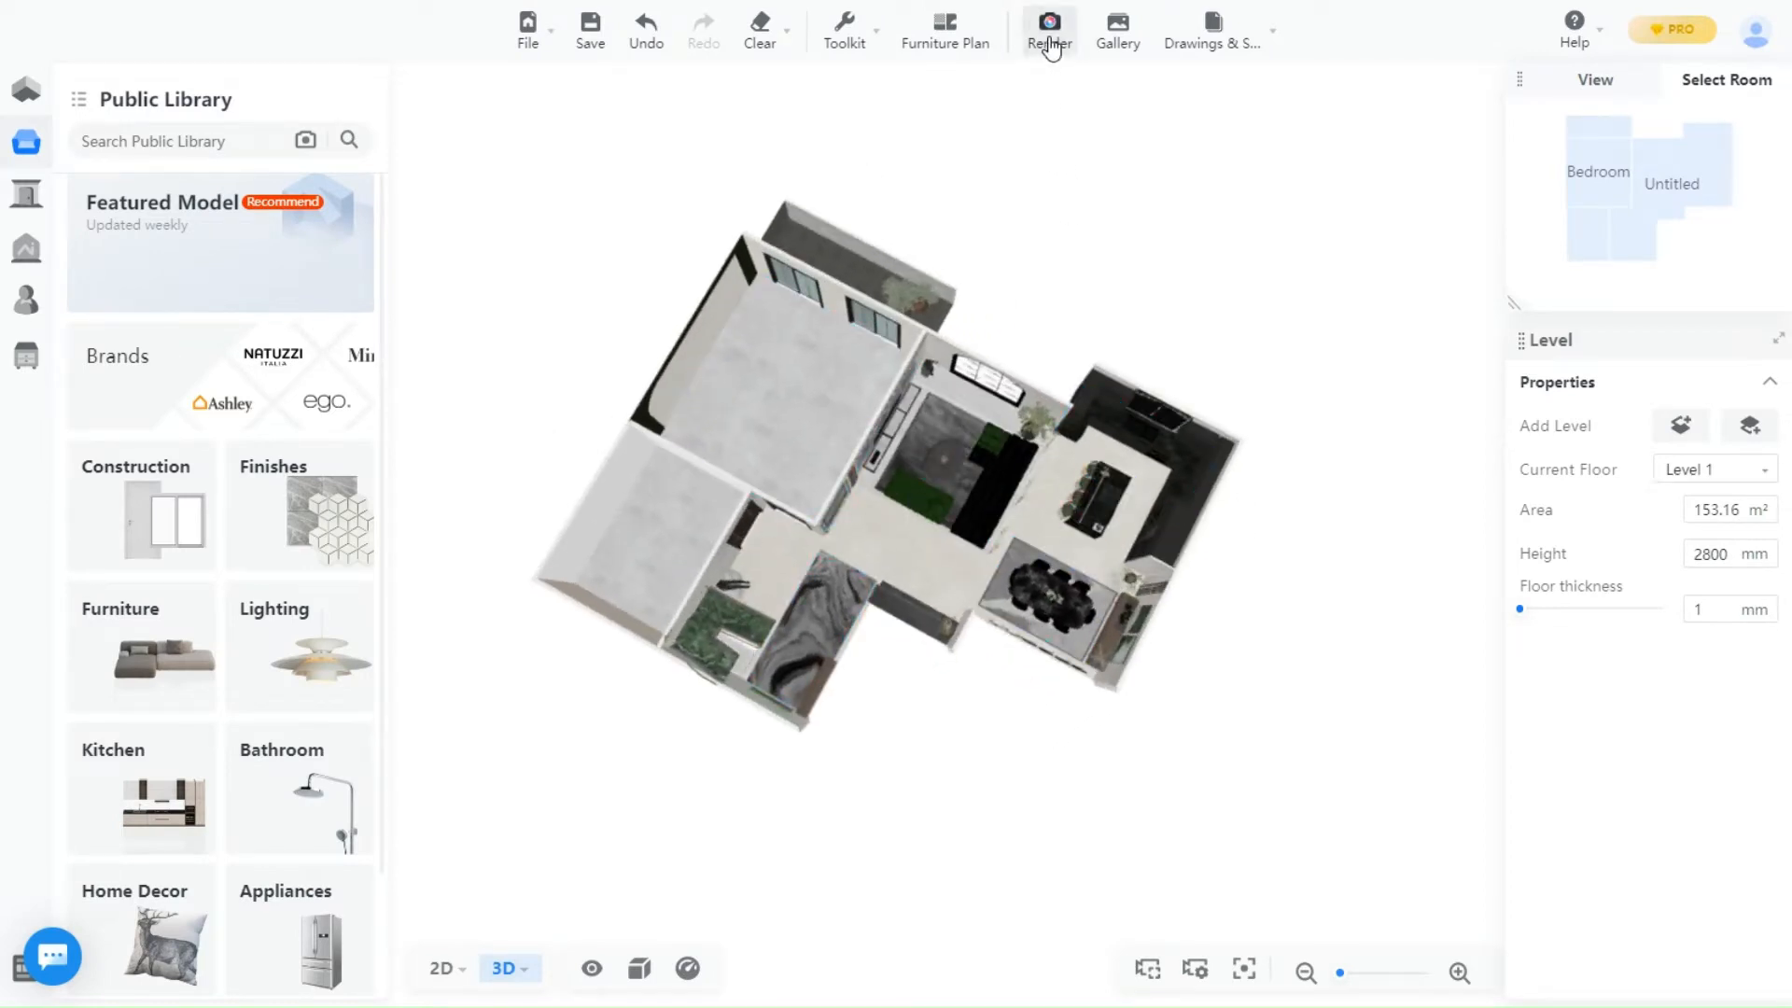
- Switch to video rendering and choose a 4:3 aspect ratio at 480P for the walkthrough
left_click(1047, 22)
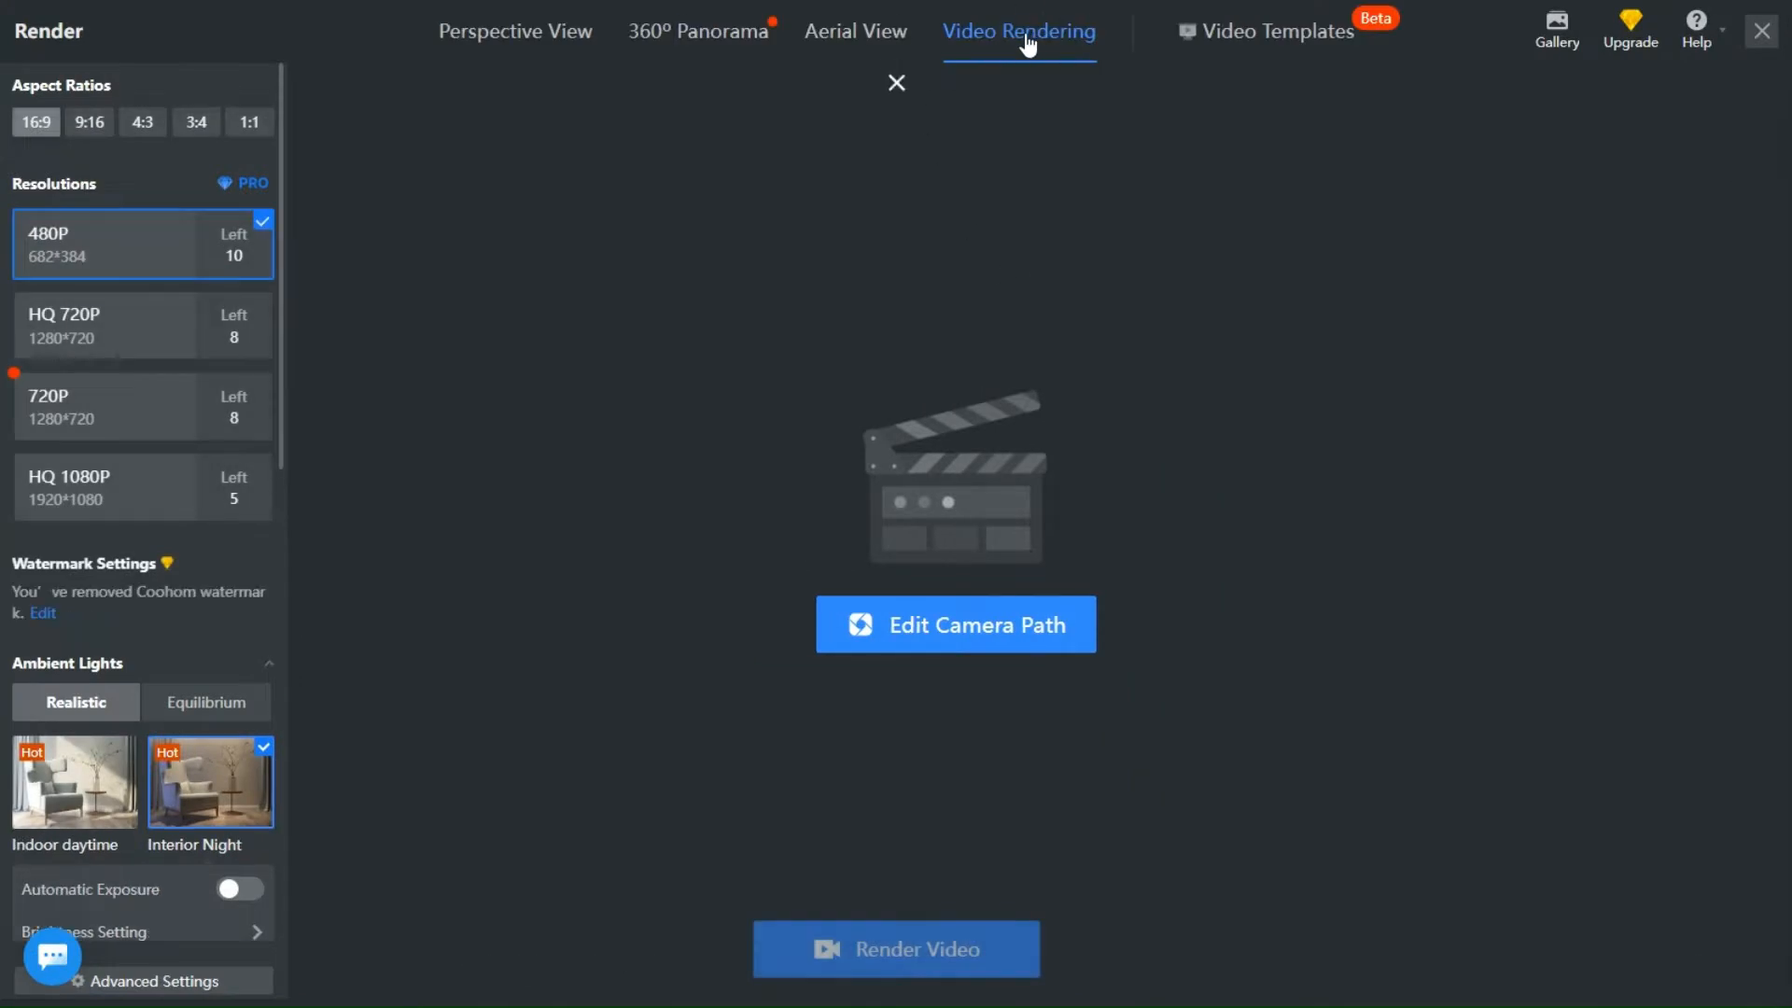
left_click(142, 124)
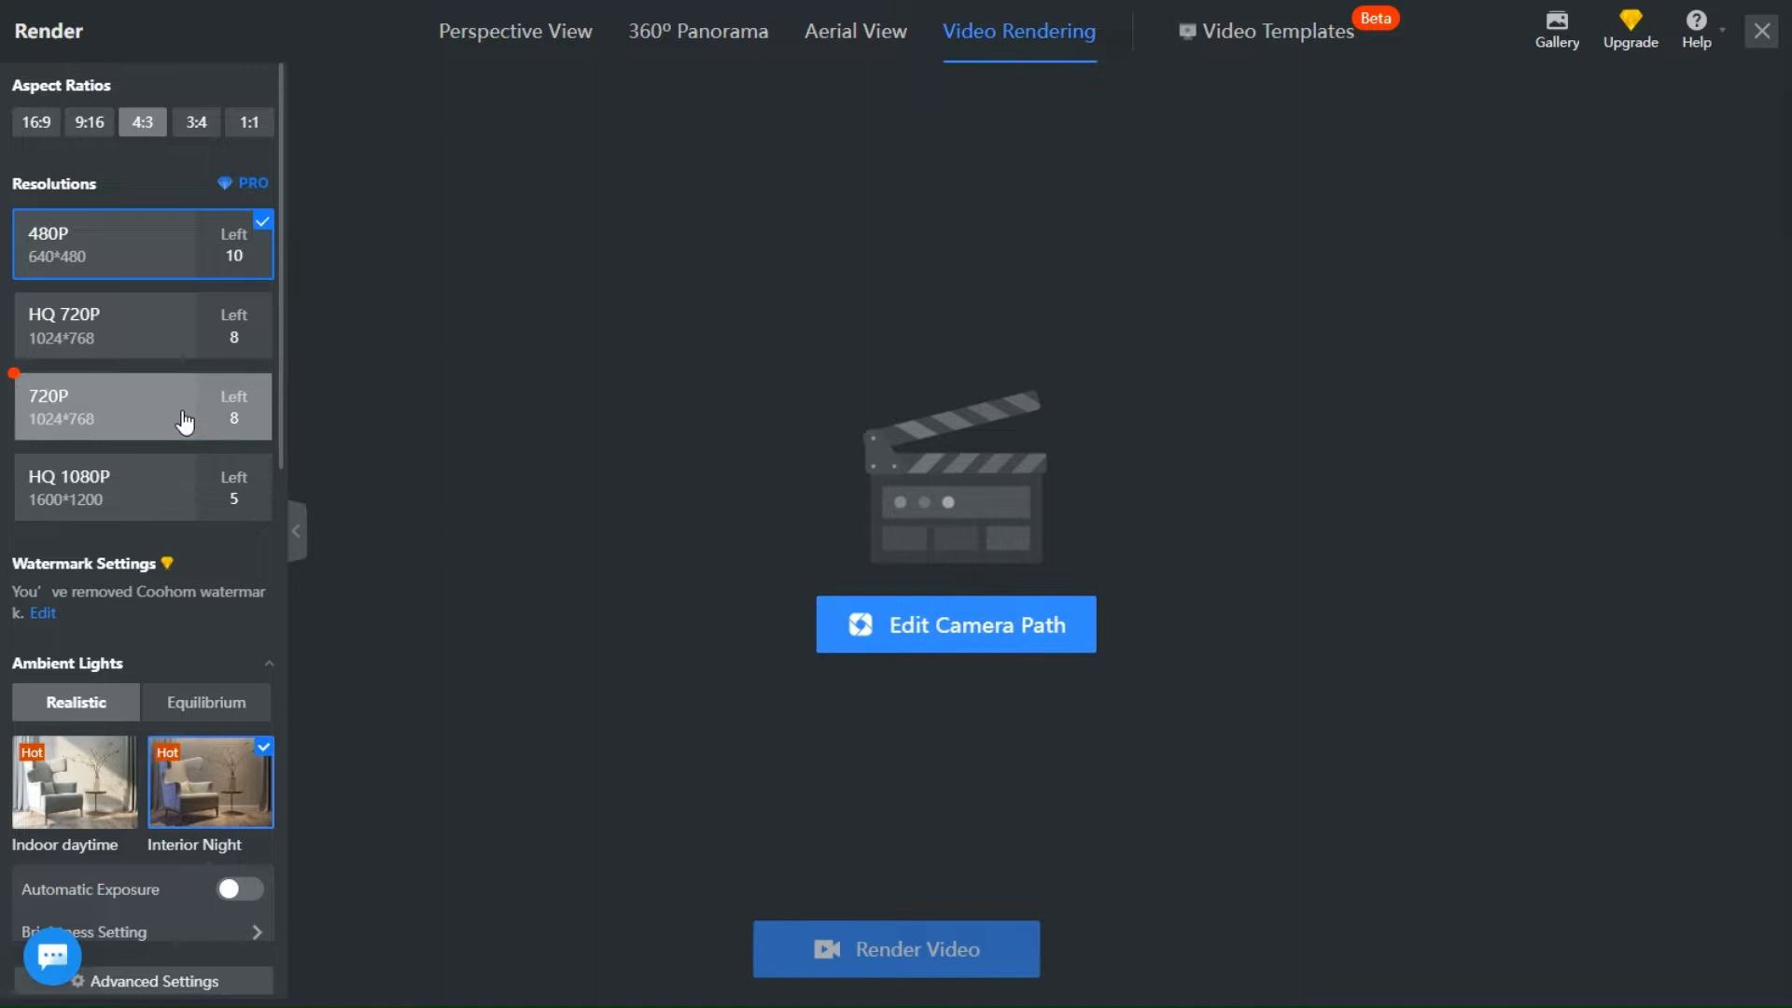
mouse_move(252, 522)
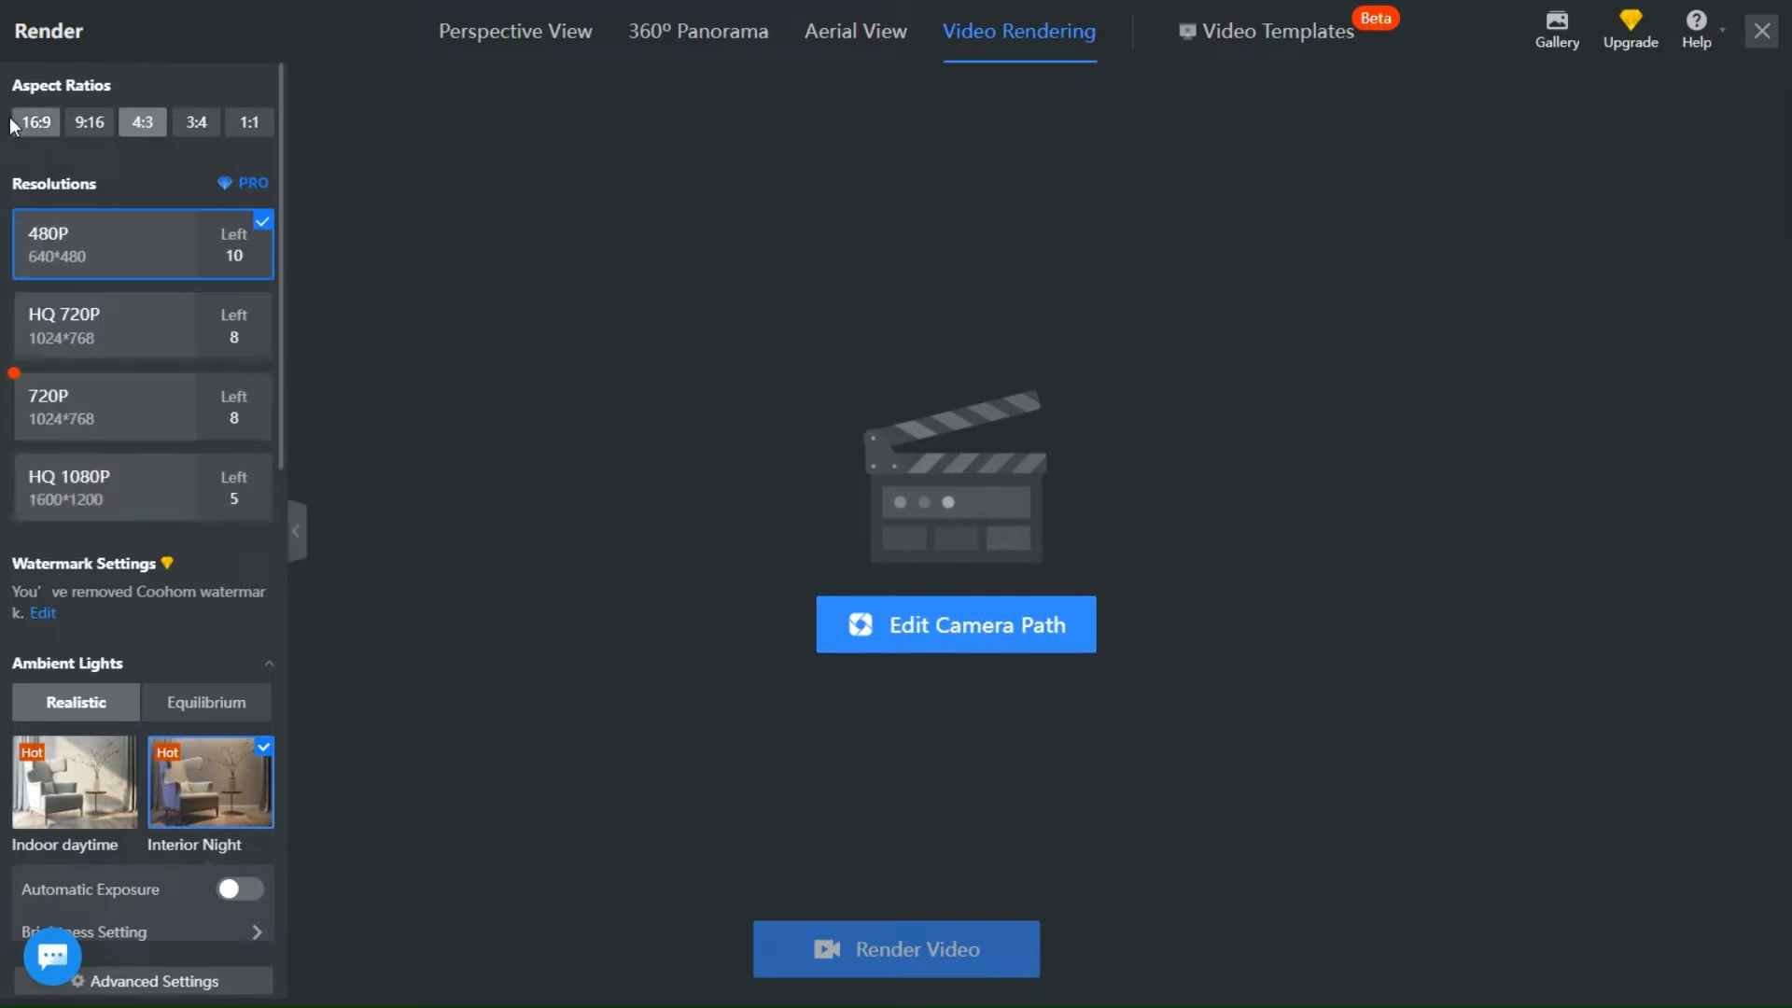
scroll("down", 3)
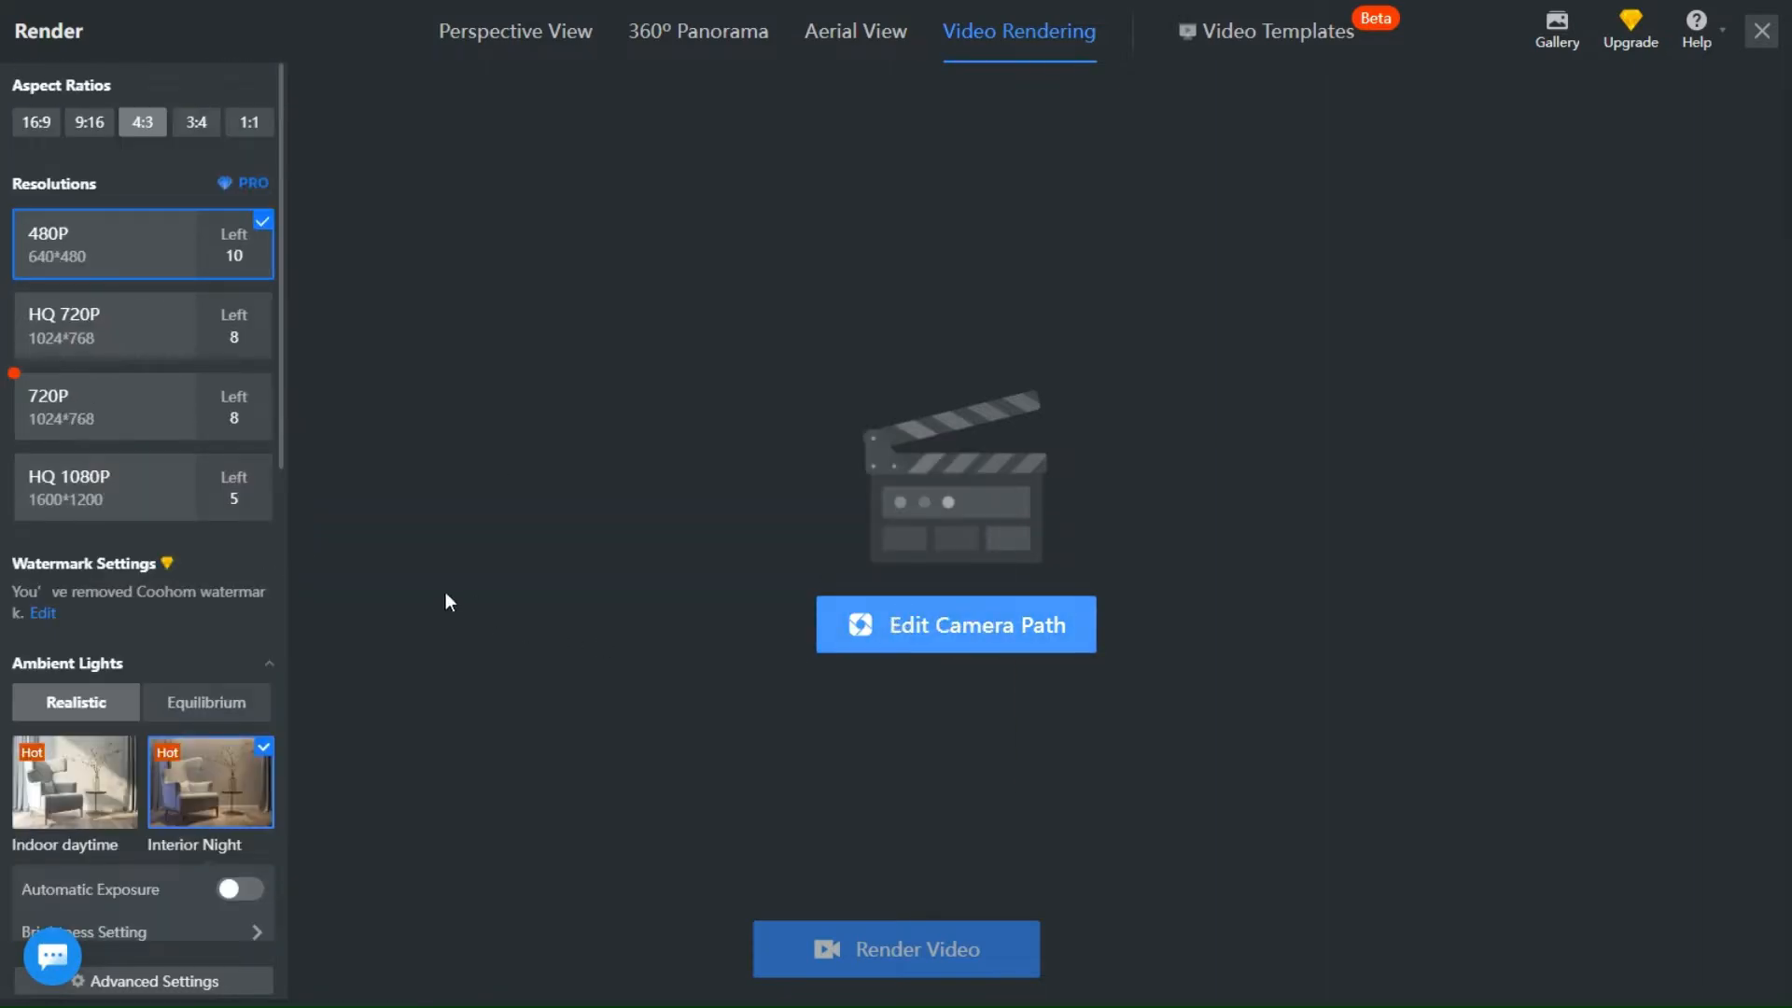
- Draw a straight lens along the hallway toward the dining area, preview it and set speed x2
left_click(956, 624)
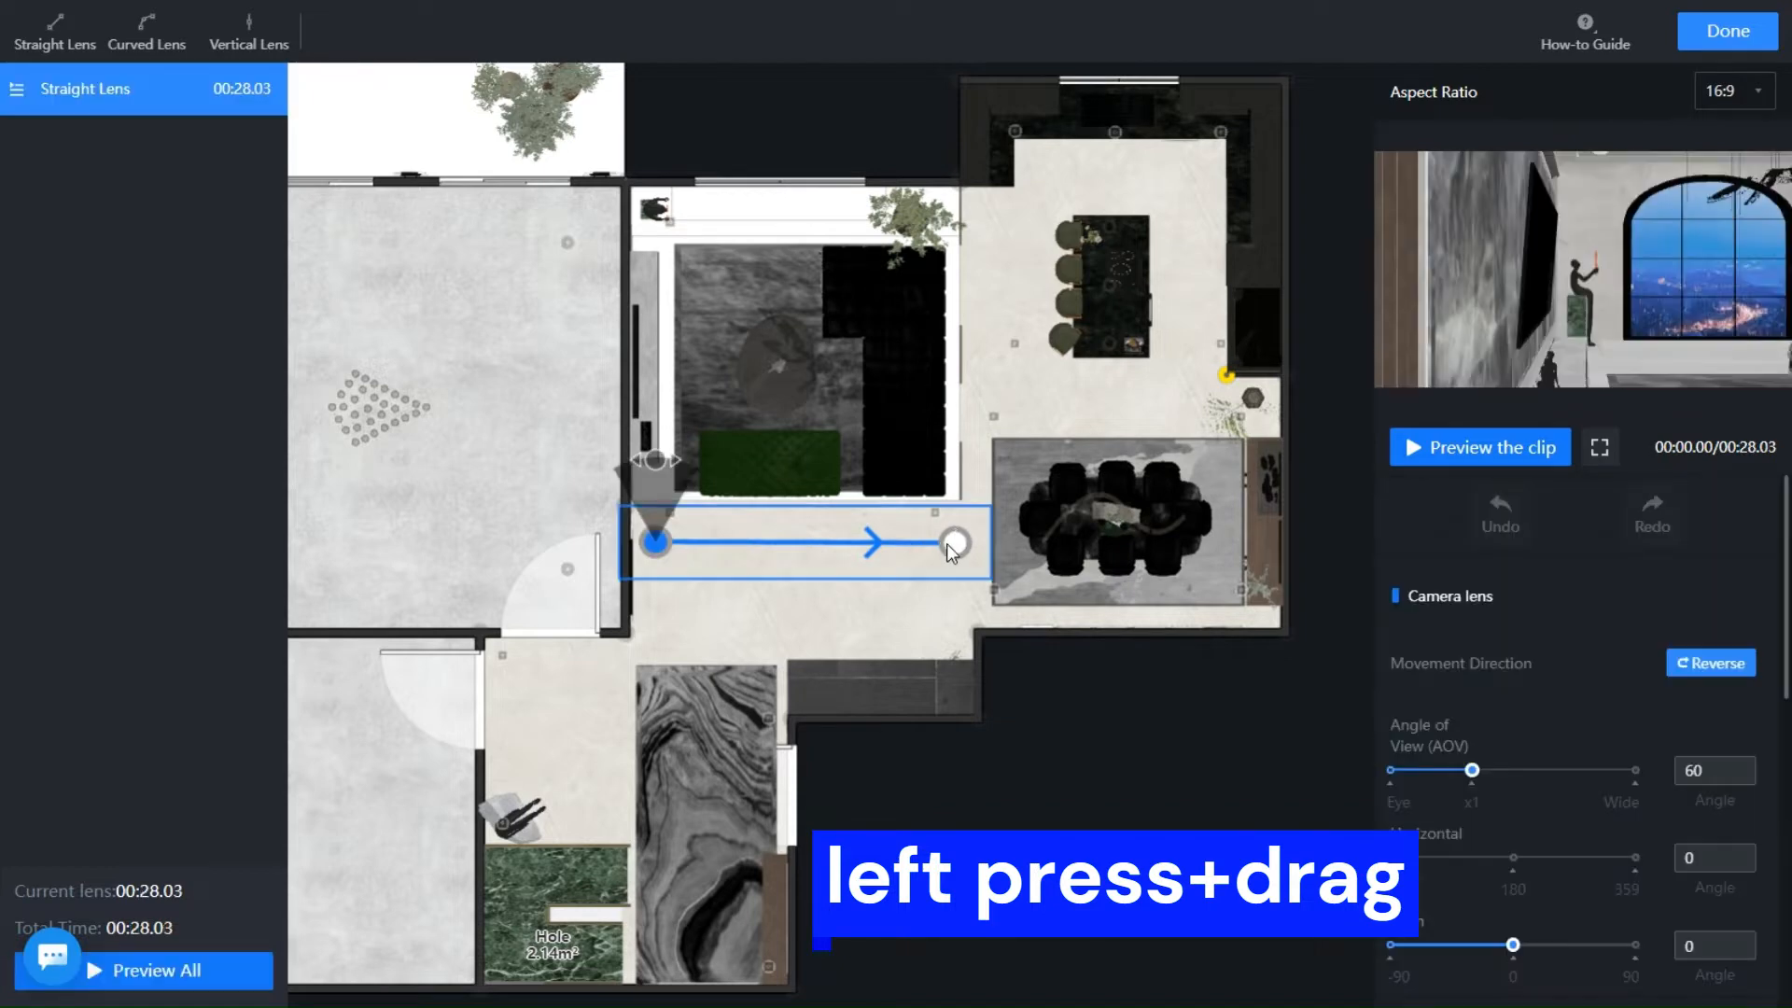
mouse_move(1478, 446)
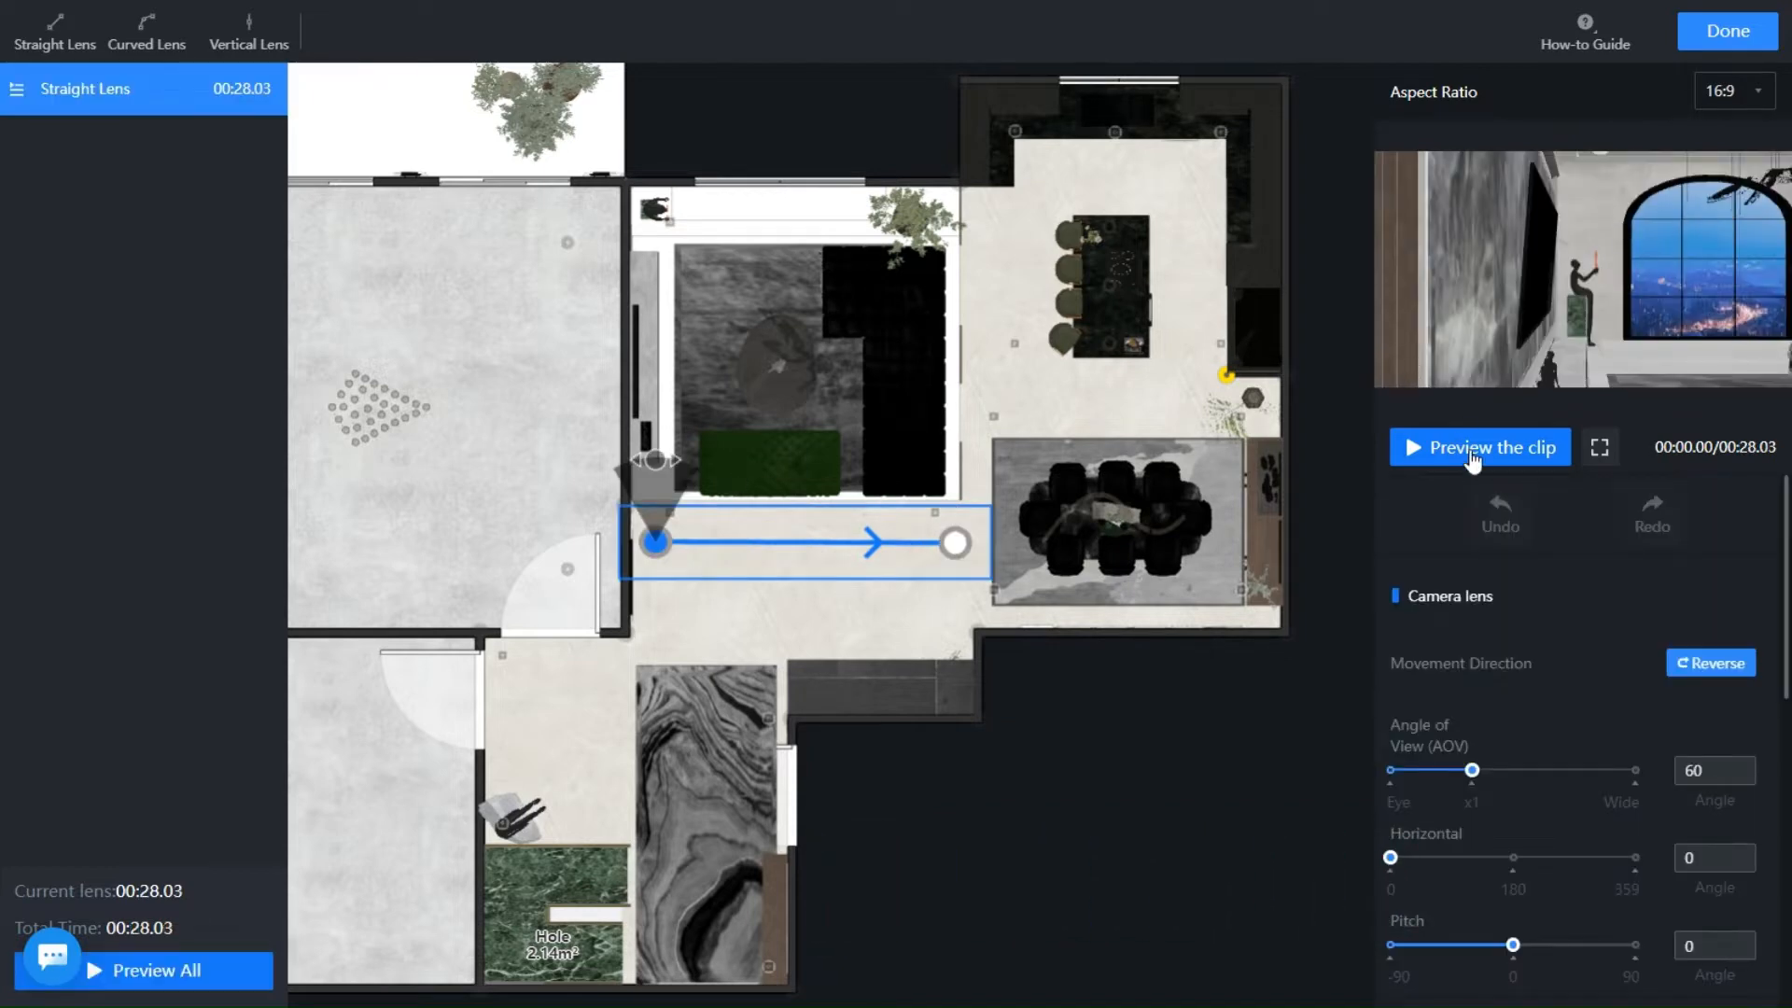
left_click(1478, 446)
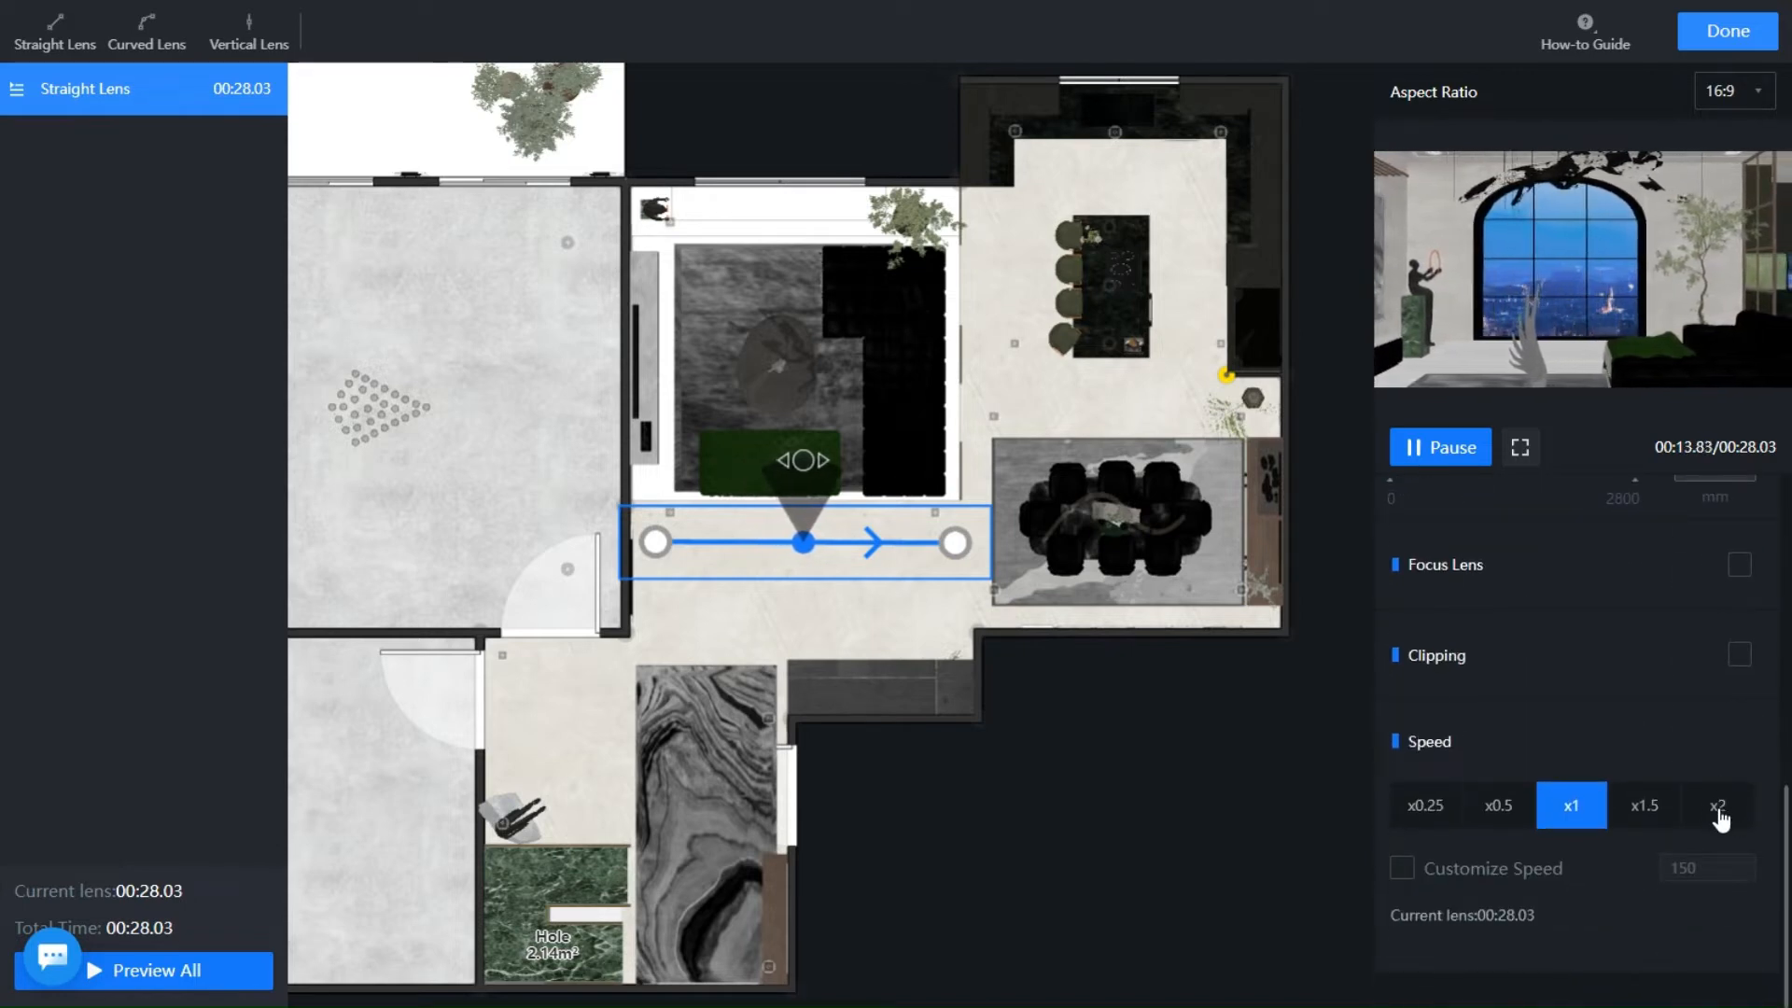
left_click(1718, 804)
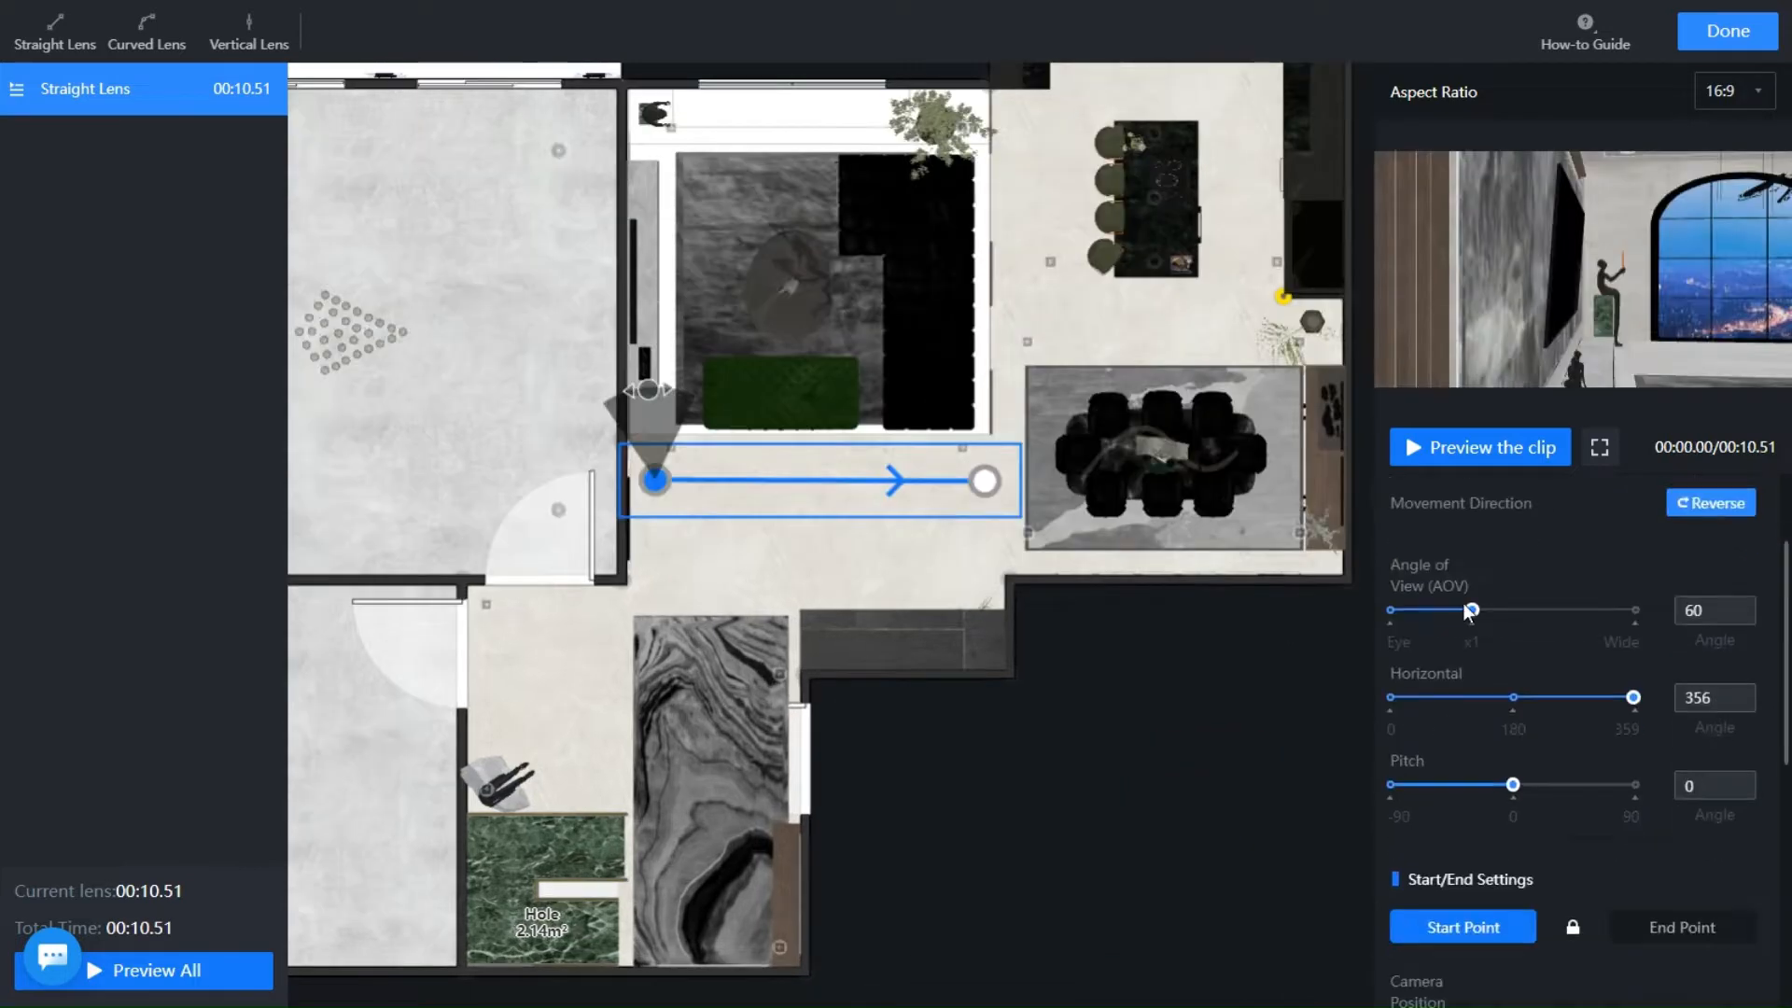
- Angle the straight lens end toward the dining room with clipping on, giving a 7.69-second clip
scroll("down", 3)
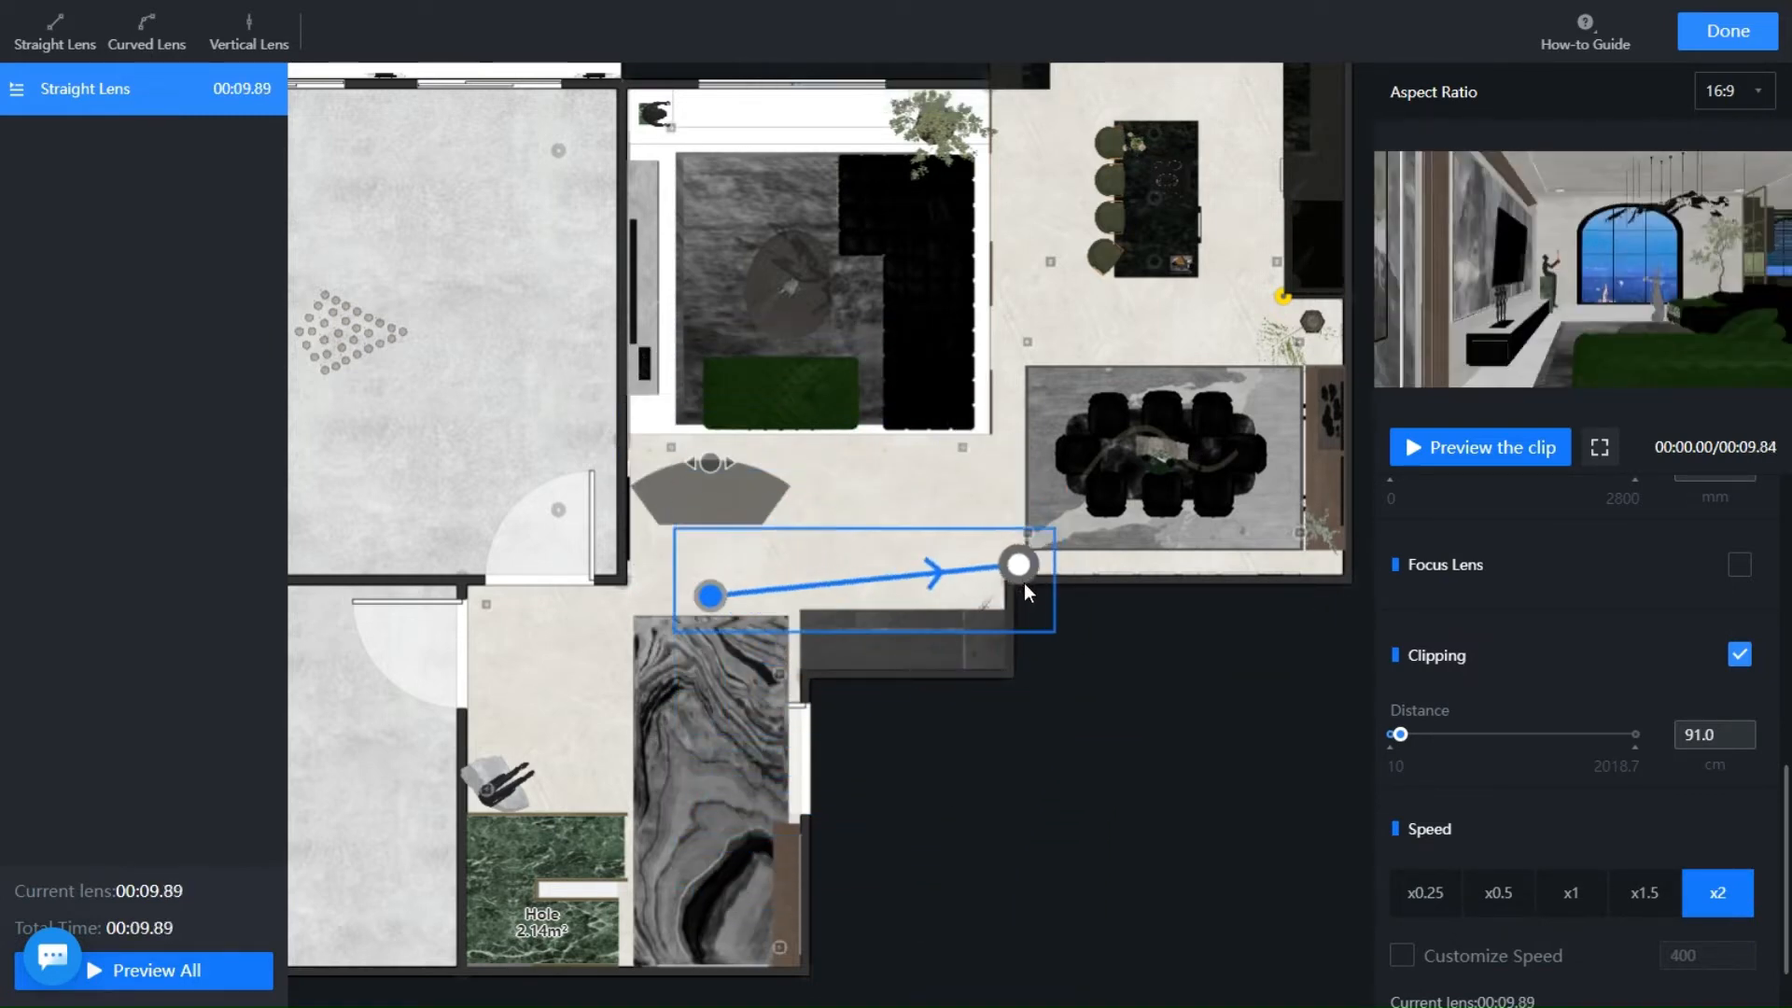
left_click(1478, 446)
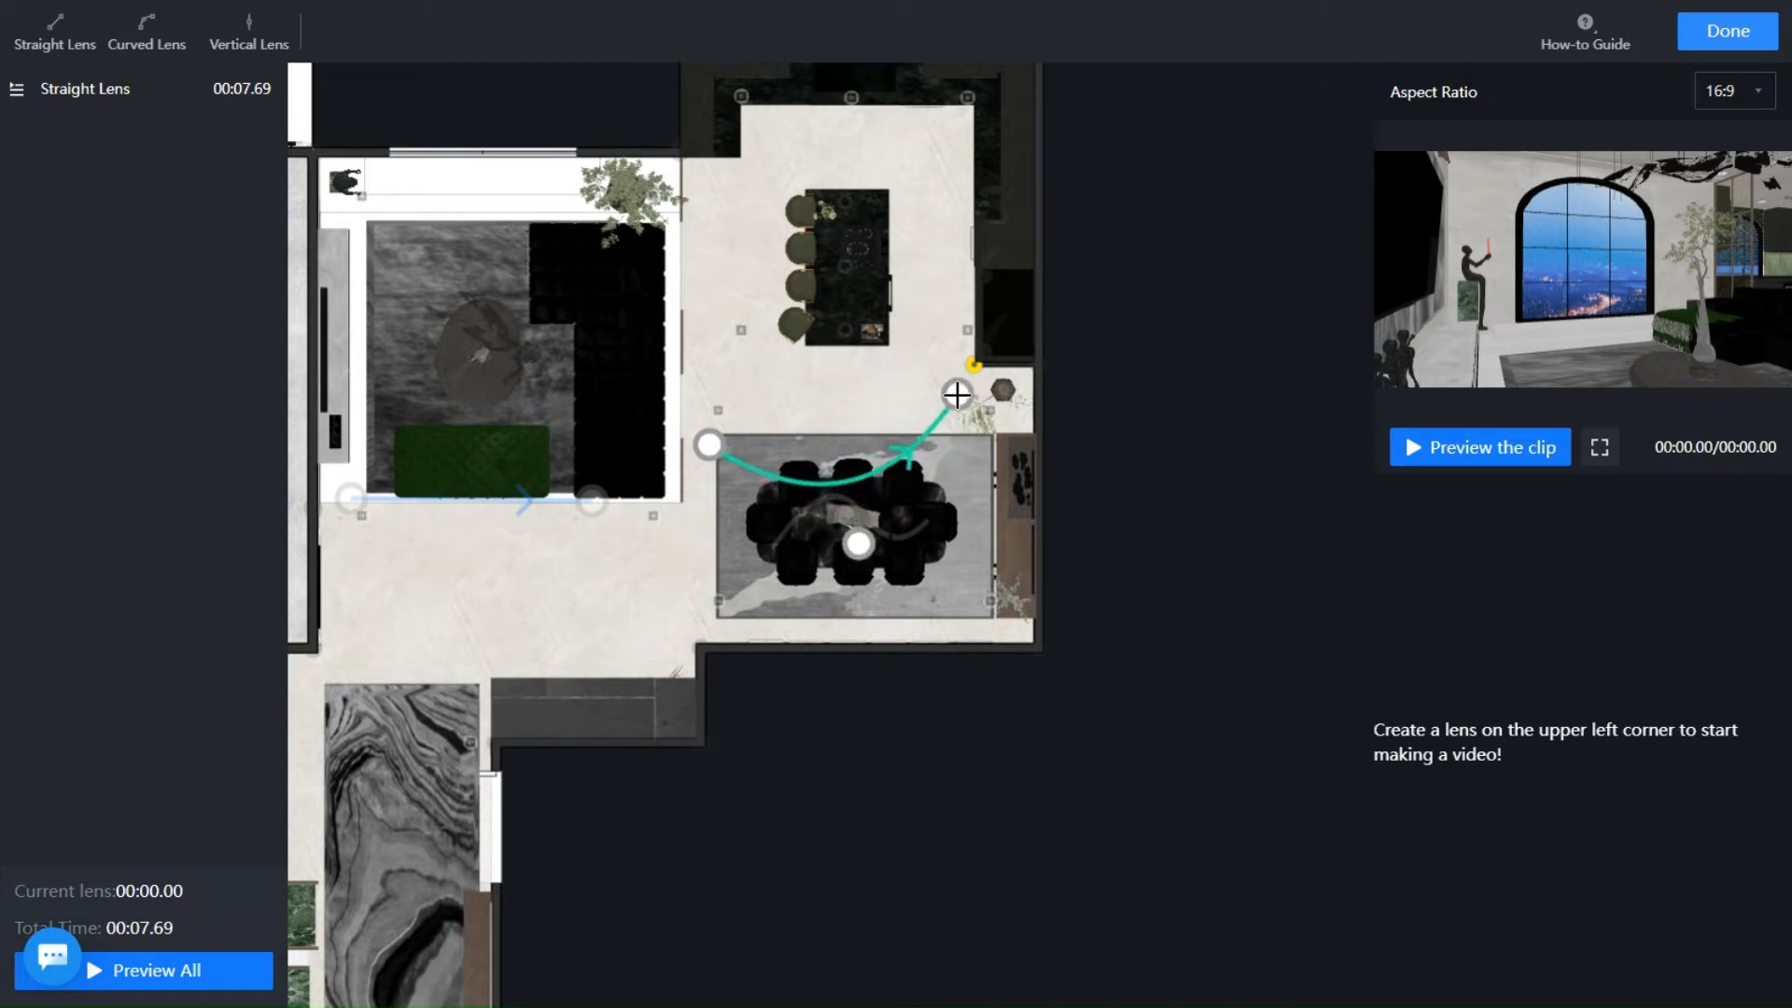
- Finish the curved lens around the dining table at 4:3 and x2 speed, then preview the 12.29-second clip
left_click(146, 25)
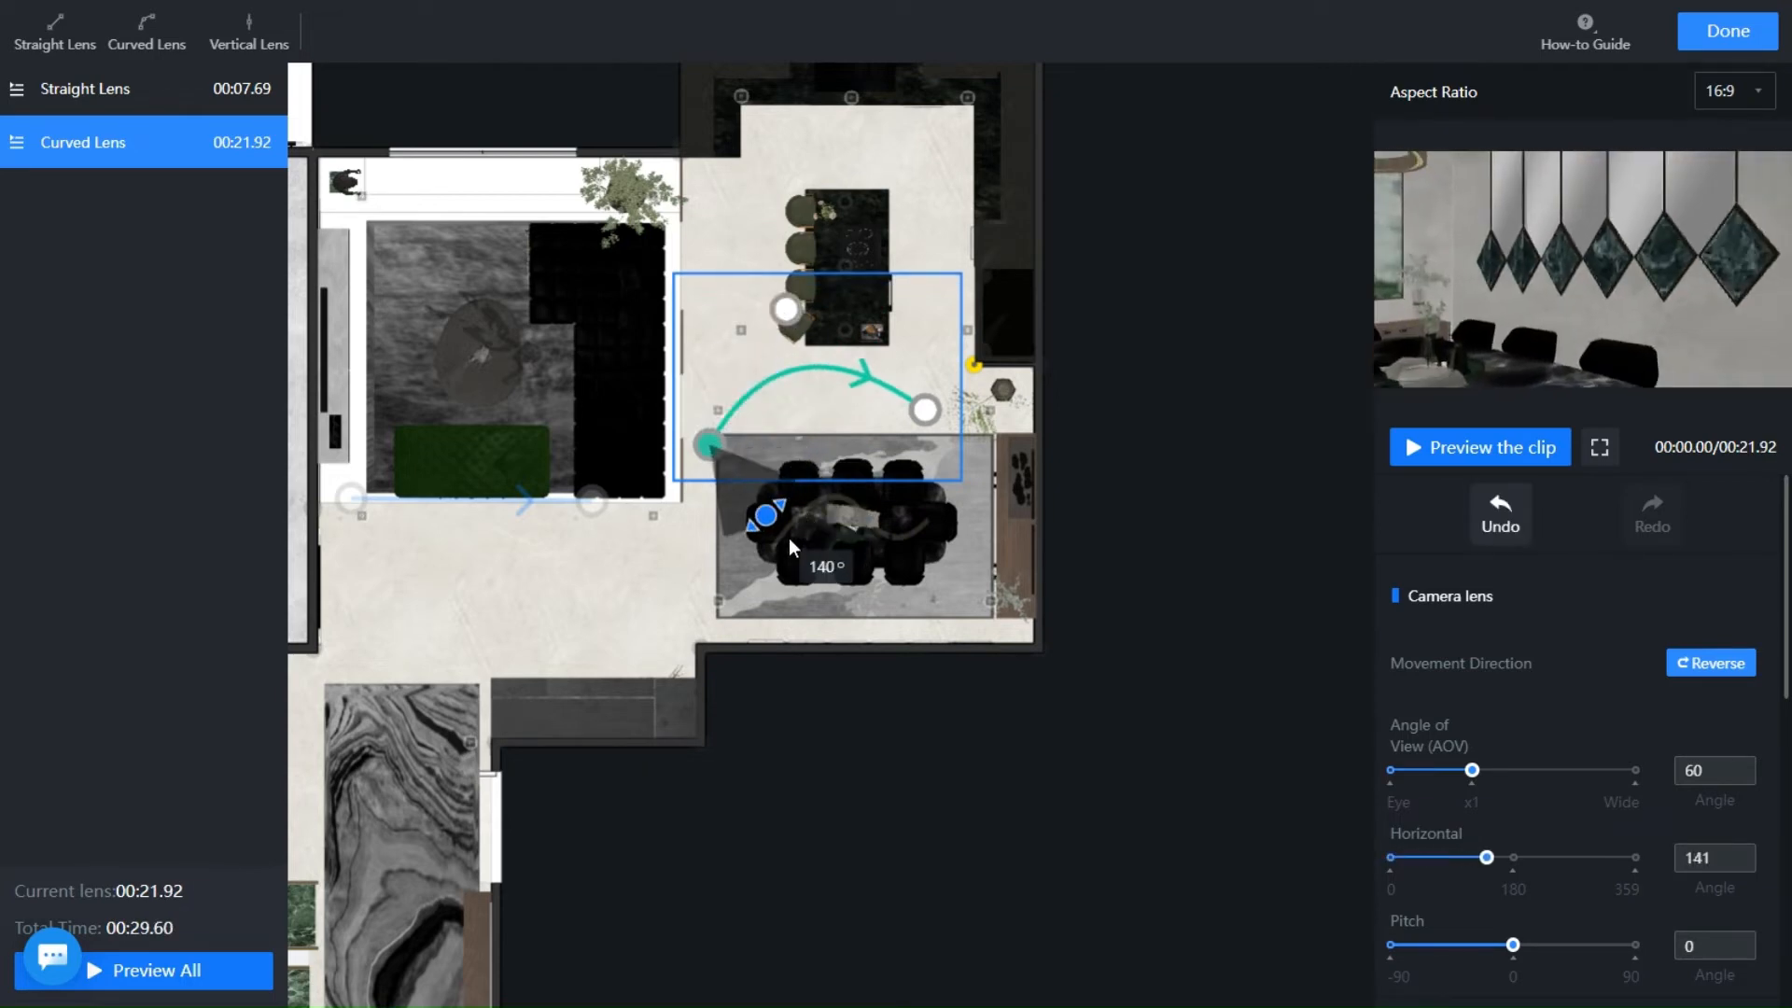
left_click(1728, 89)
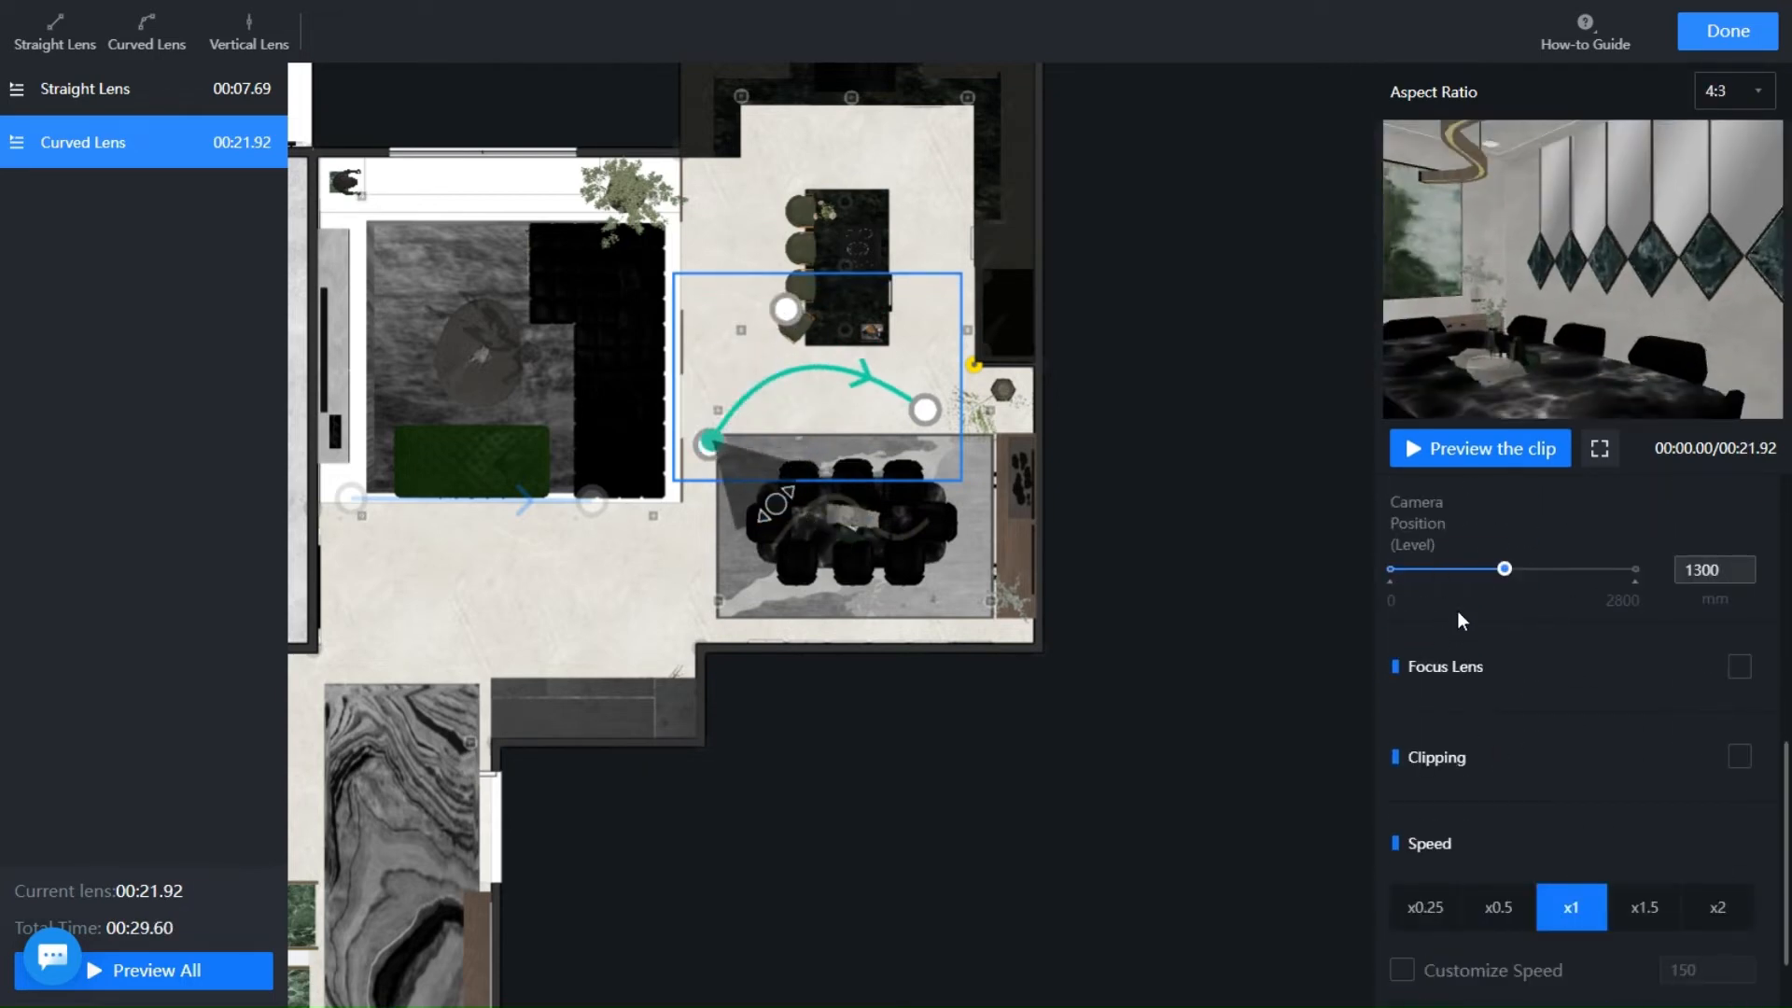
left_click(1737, 666)
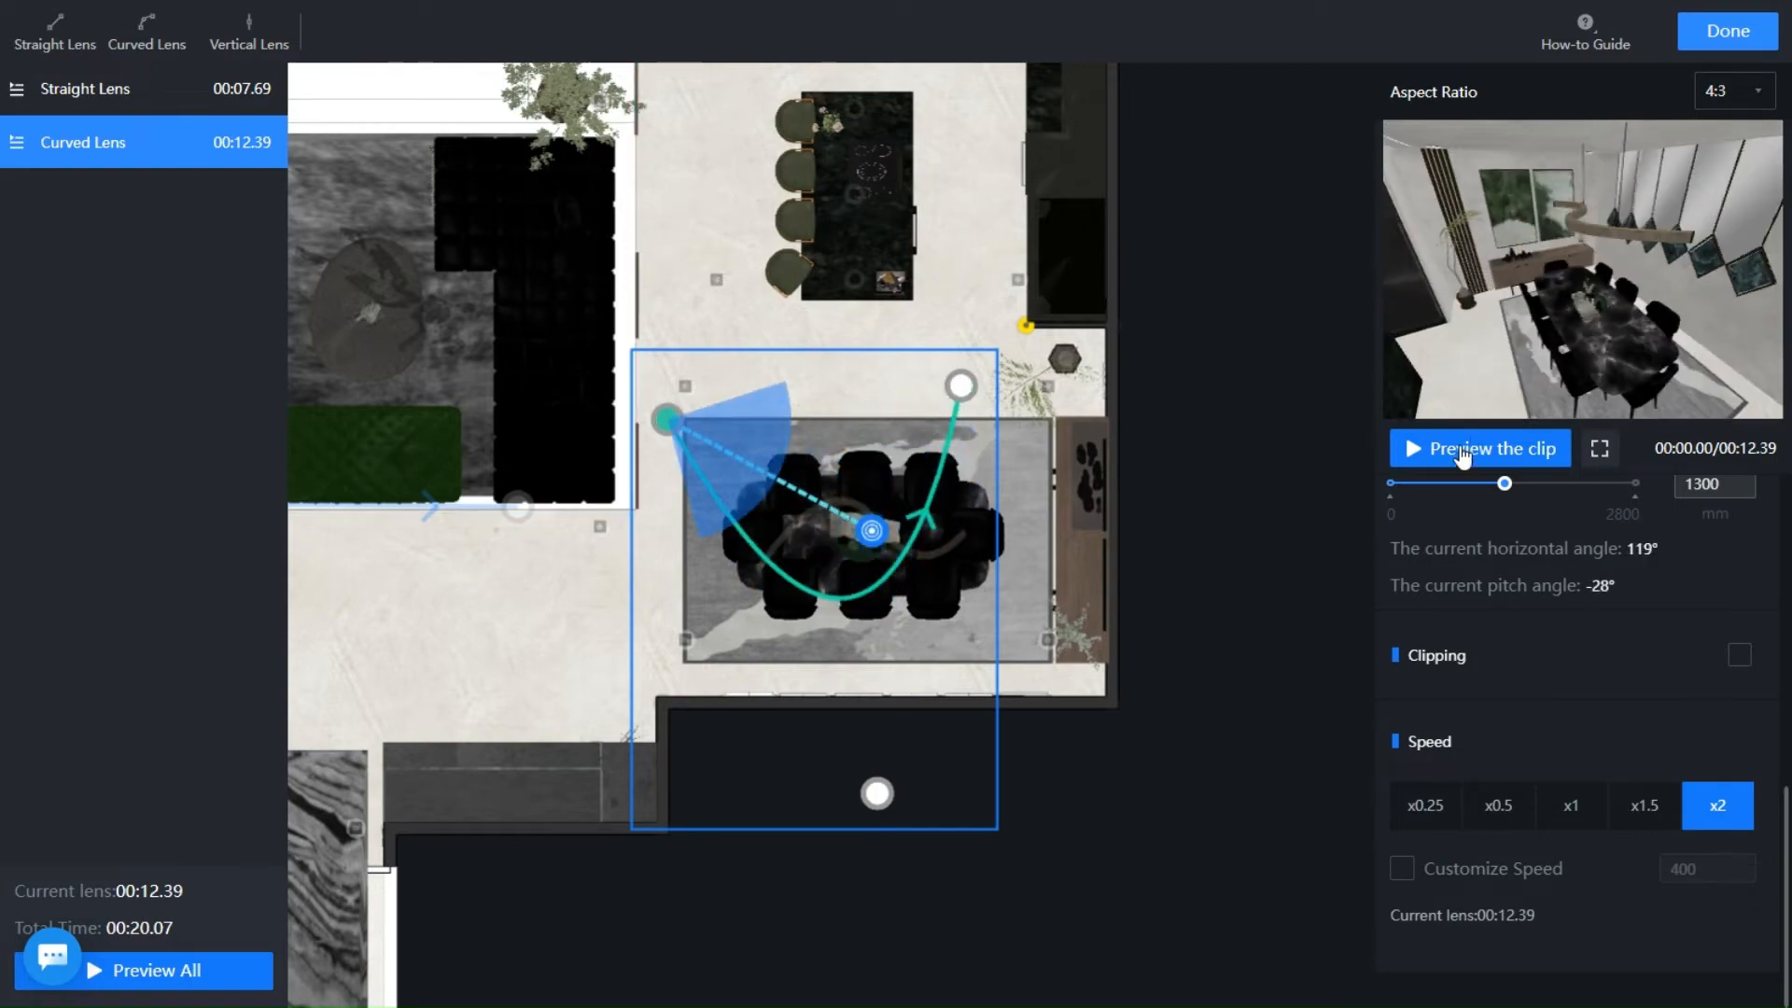
left_click(1479, 448)
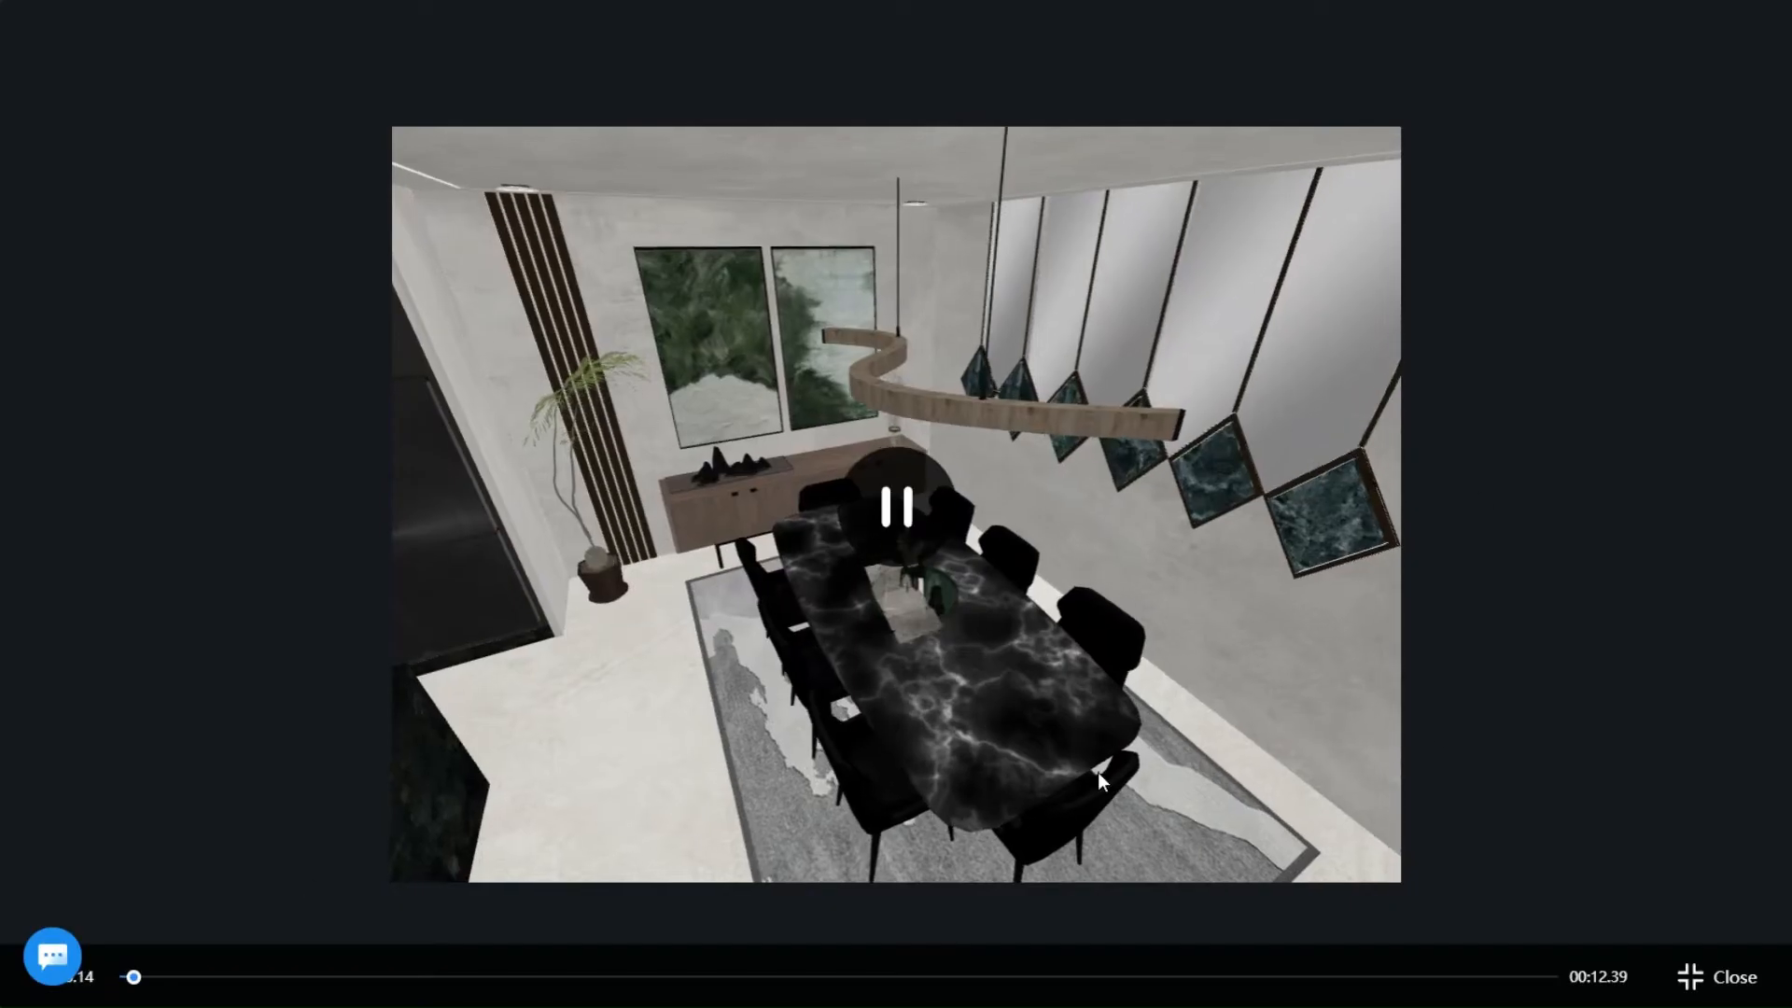
left_click(894, 511)
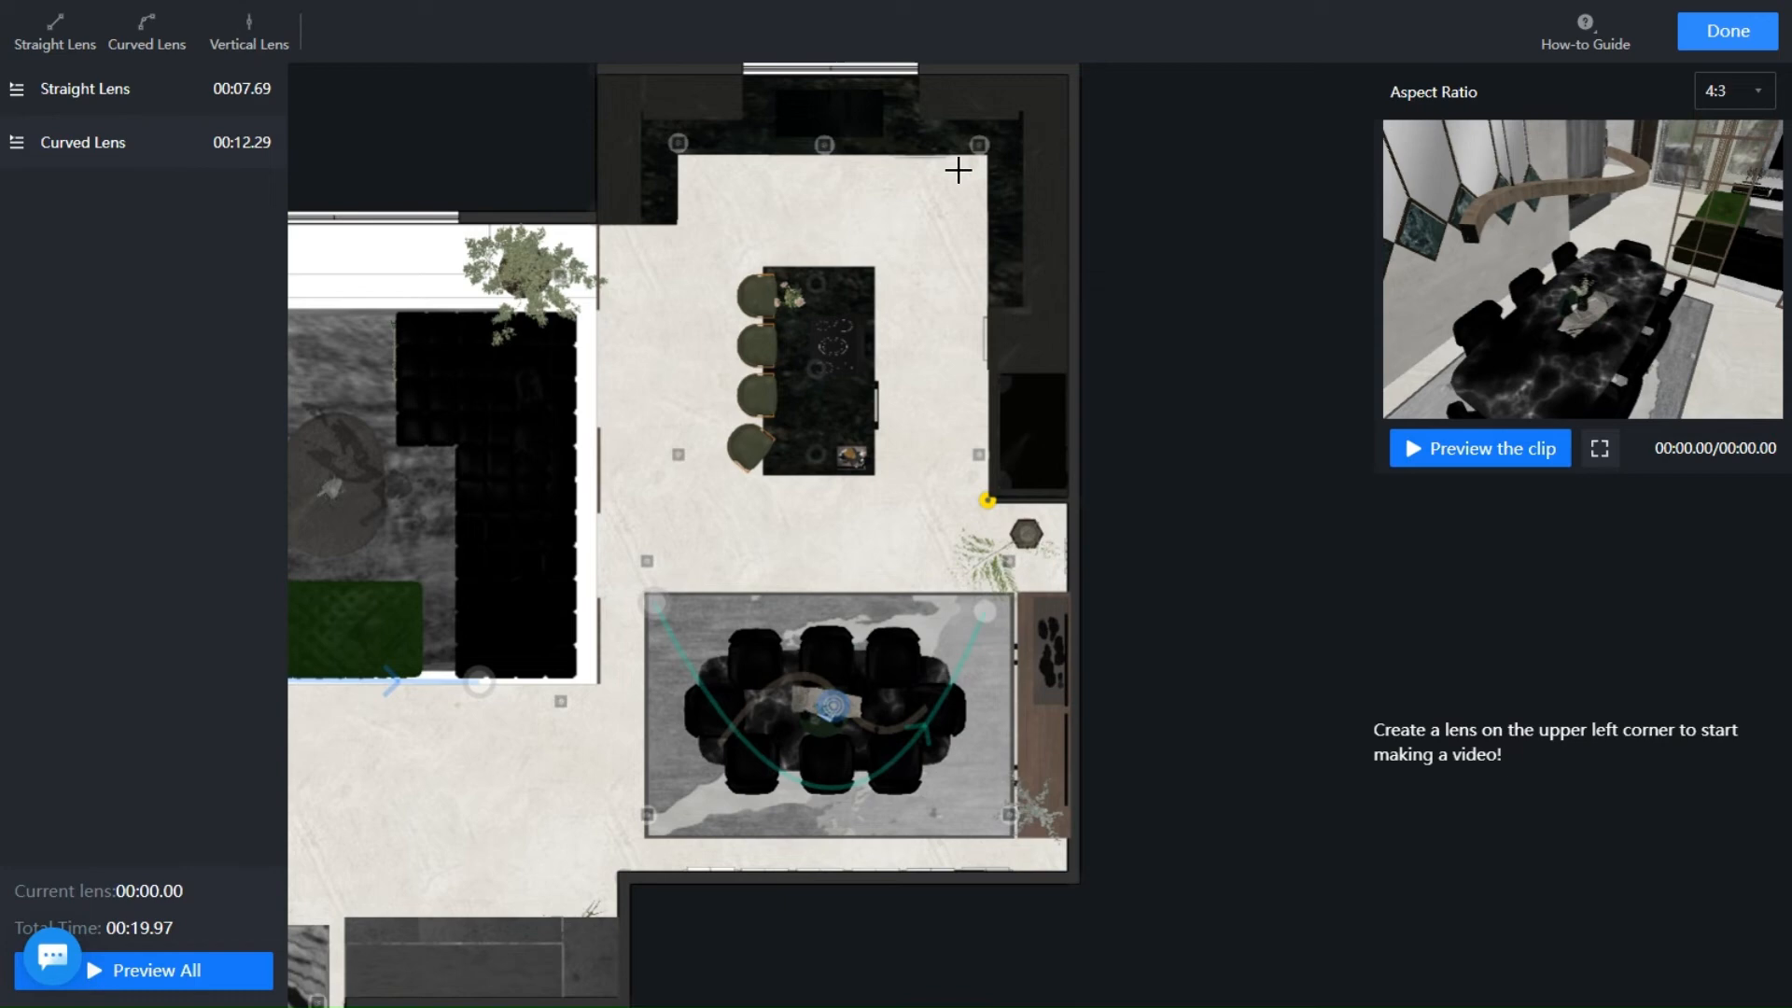
- Place a 3.40-second vertical lens in the kitchen corner and finish the camera path
left_click(248, 32)
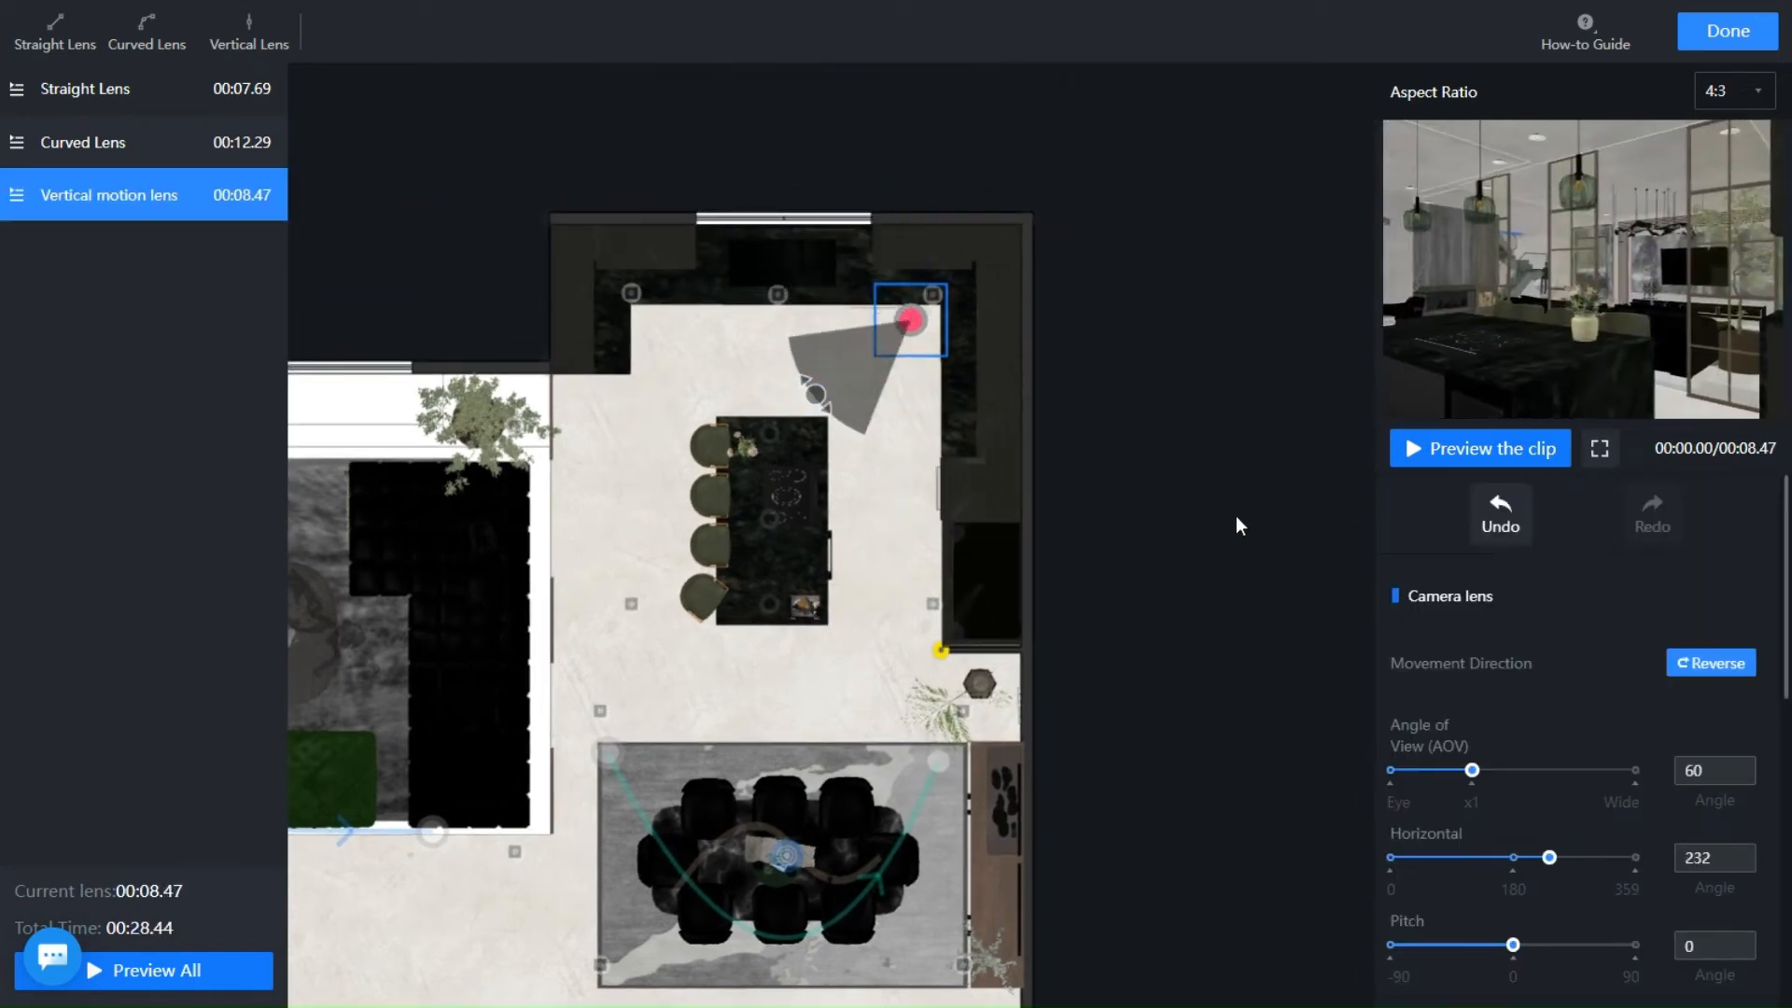
left_click(1478, 448)
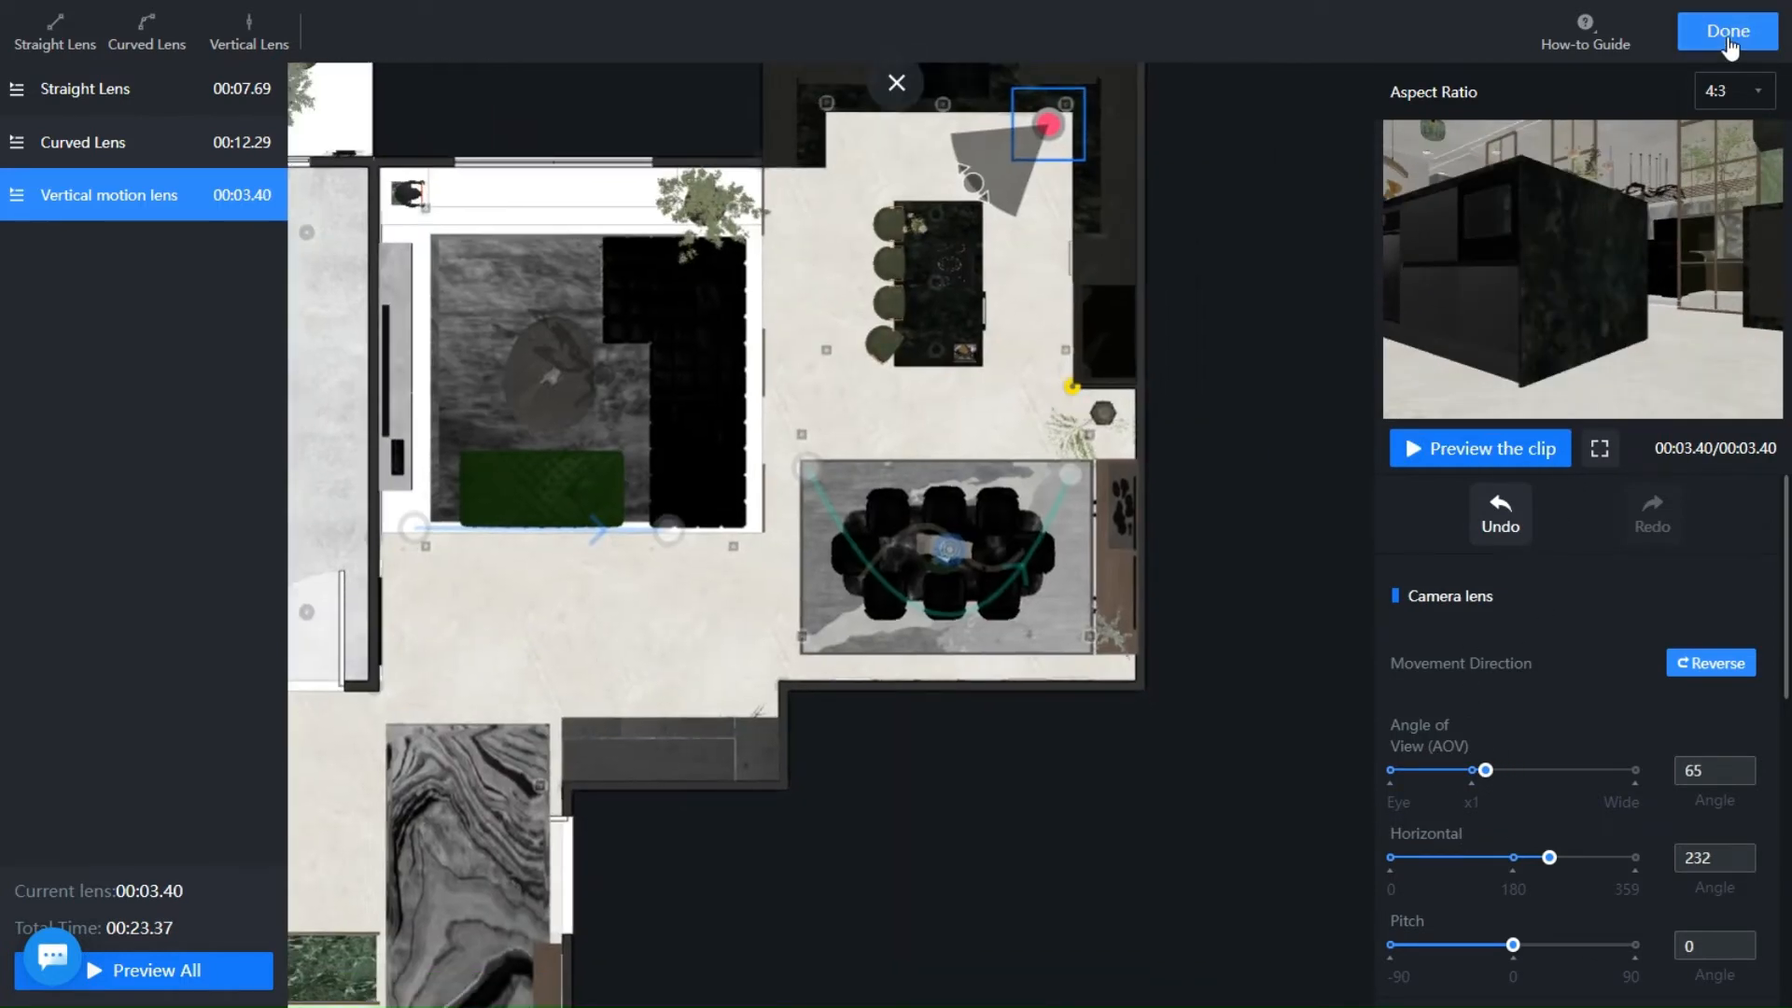
left_click(1727, 32)
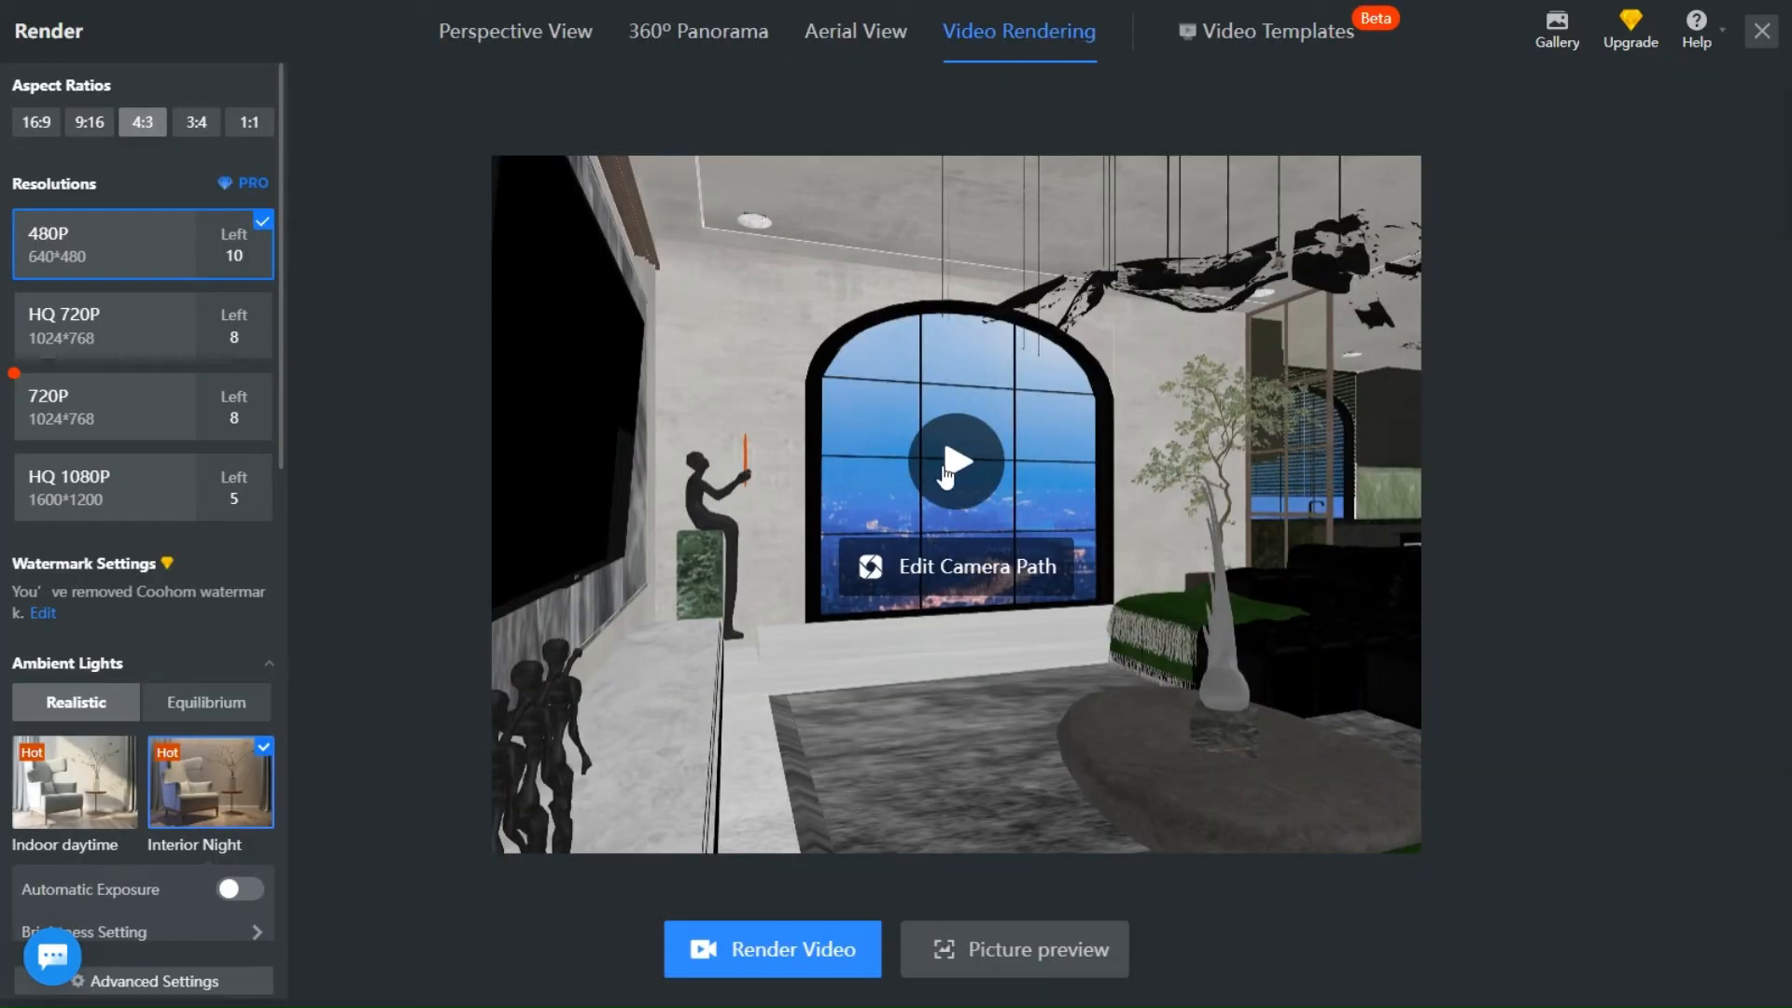
- Play the whole walkthrough preview and review the render settings before rendering the video
left_click(955, 461)
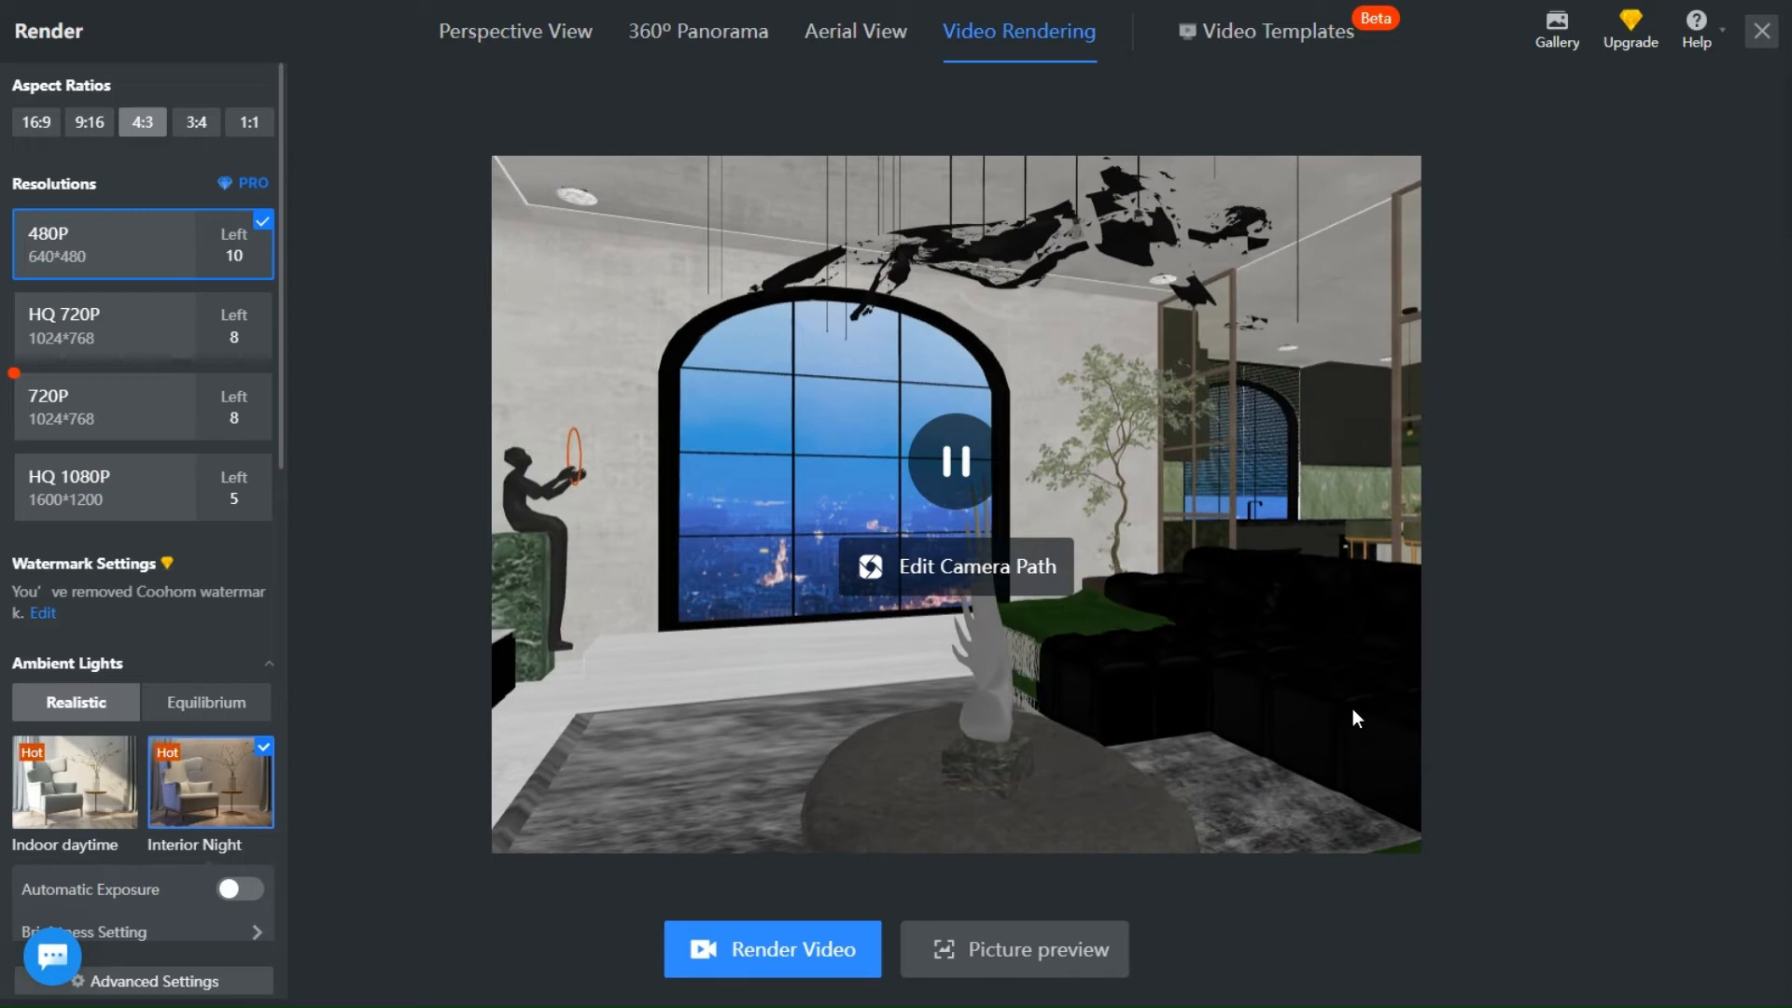
left_click(956, 461)
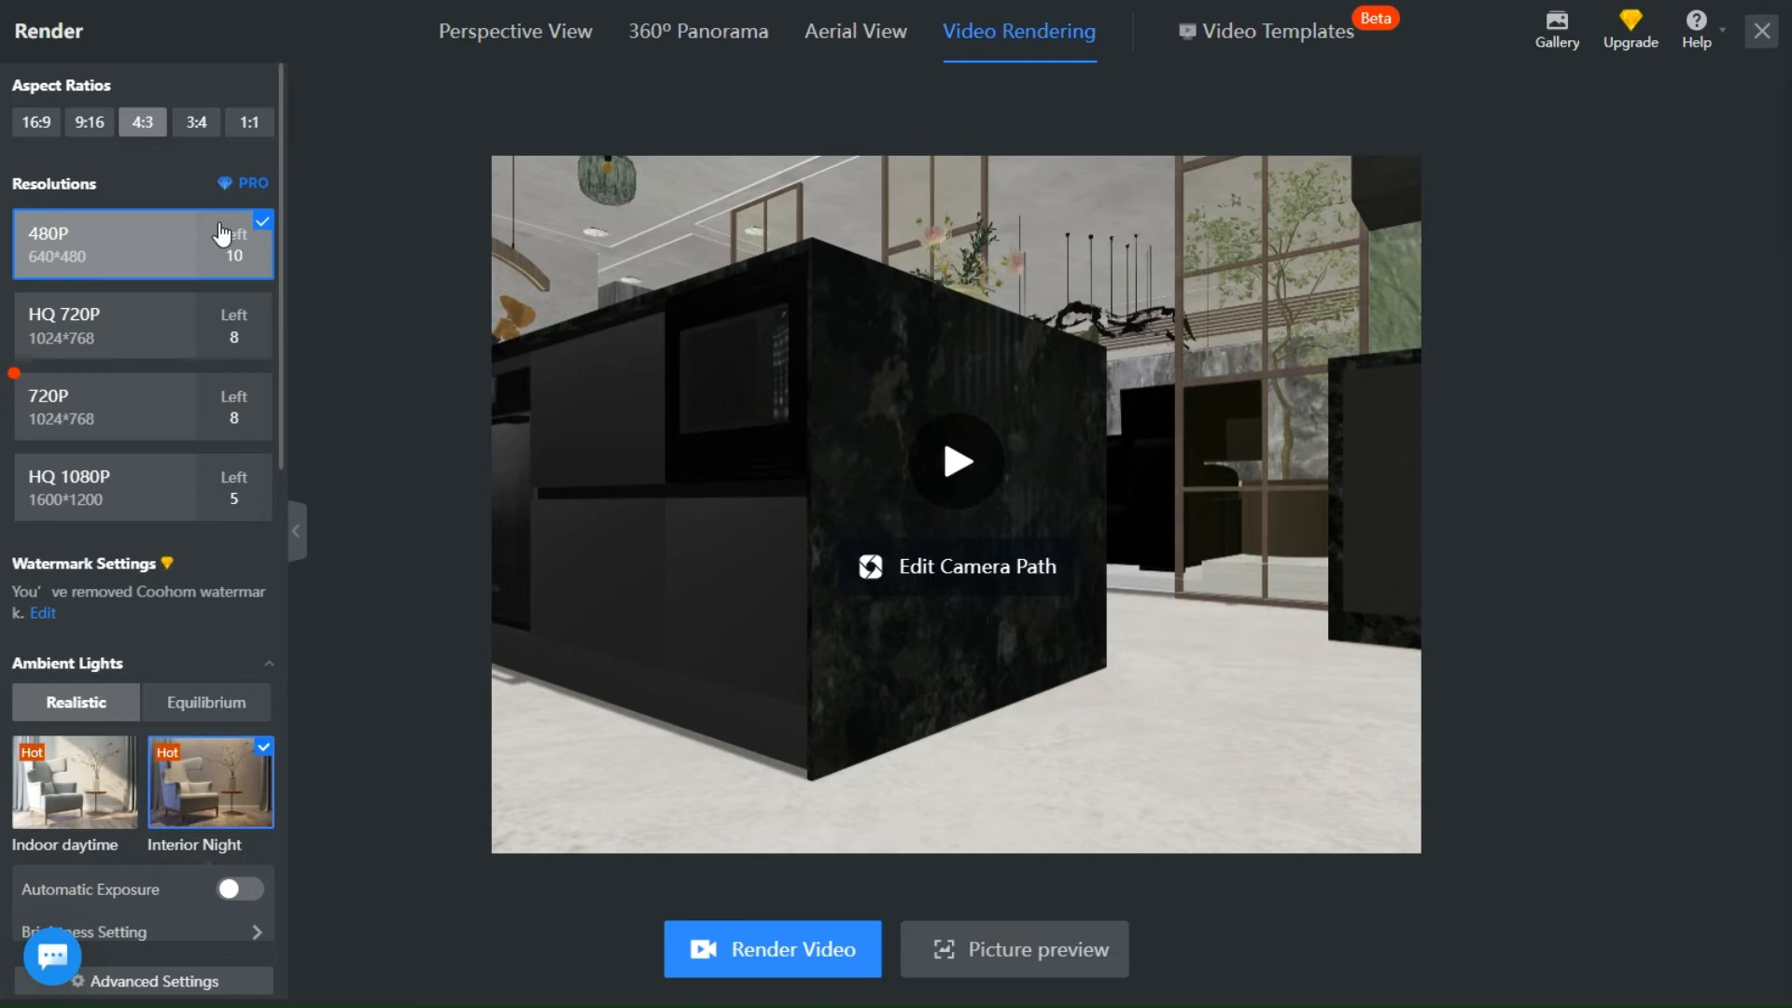
scroll("down", 3)
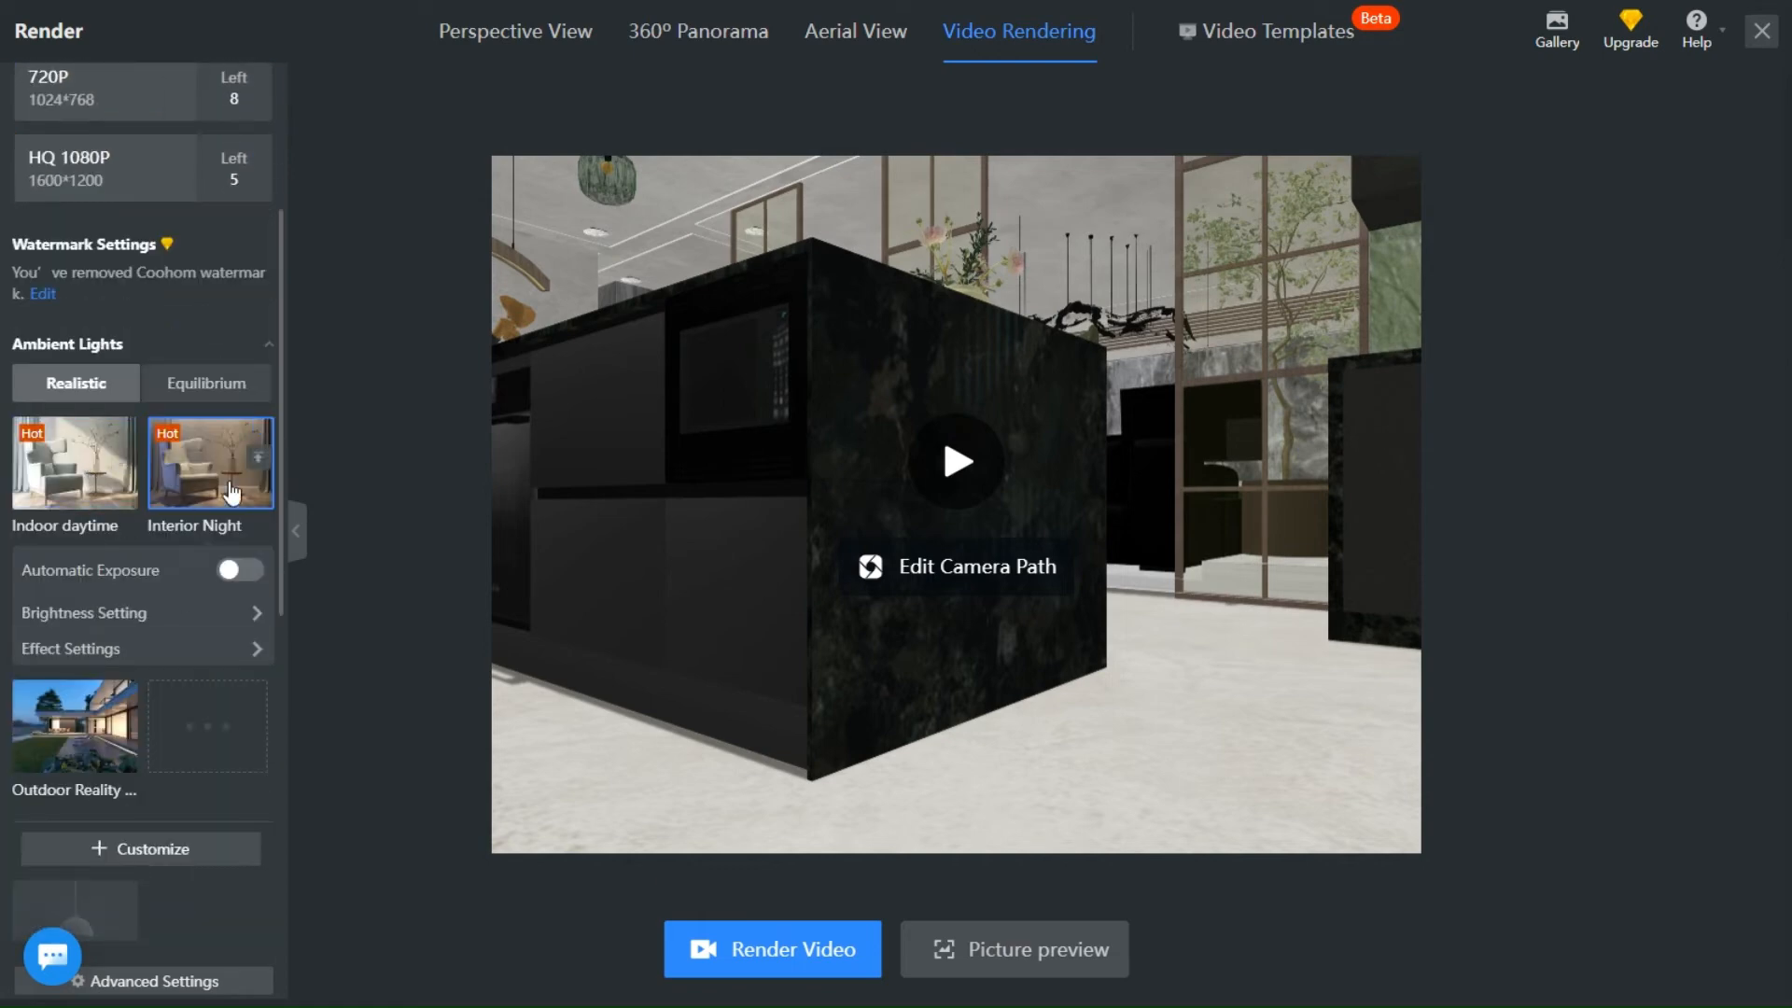
scroll("down", 3)
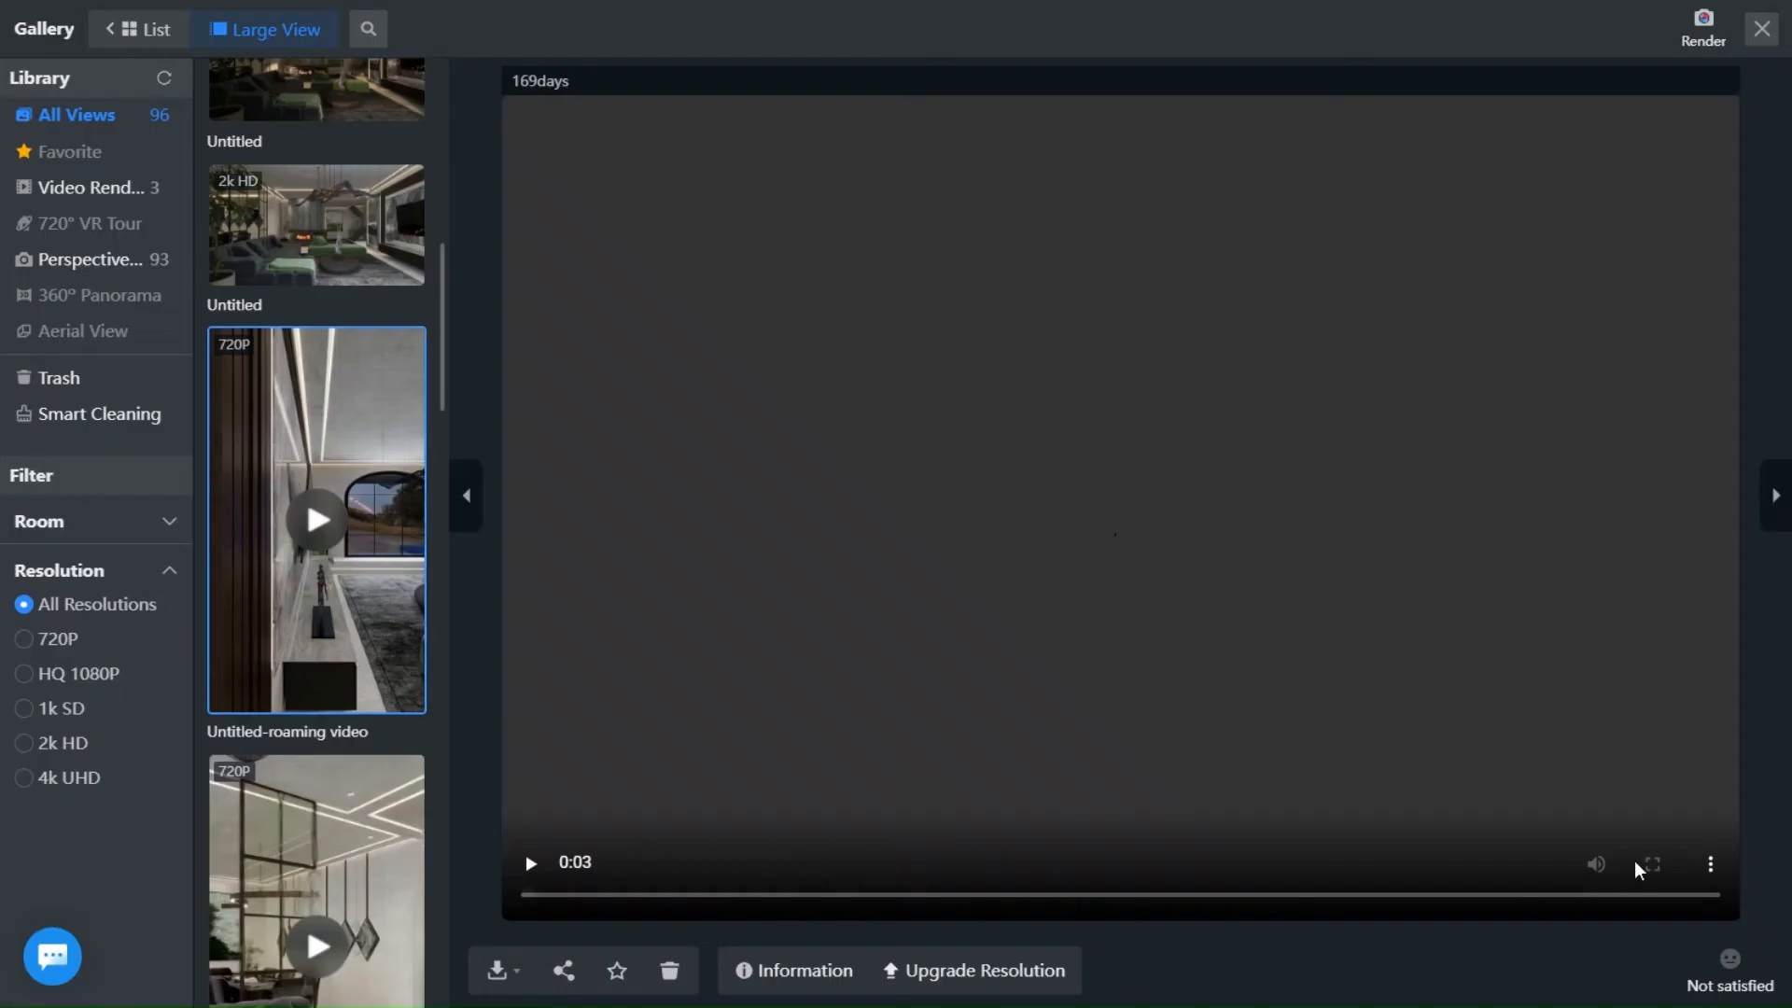
- Select the portrait 720P furnishing animation in the Gallery and play its 17-second video
left_click(1647, 862)
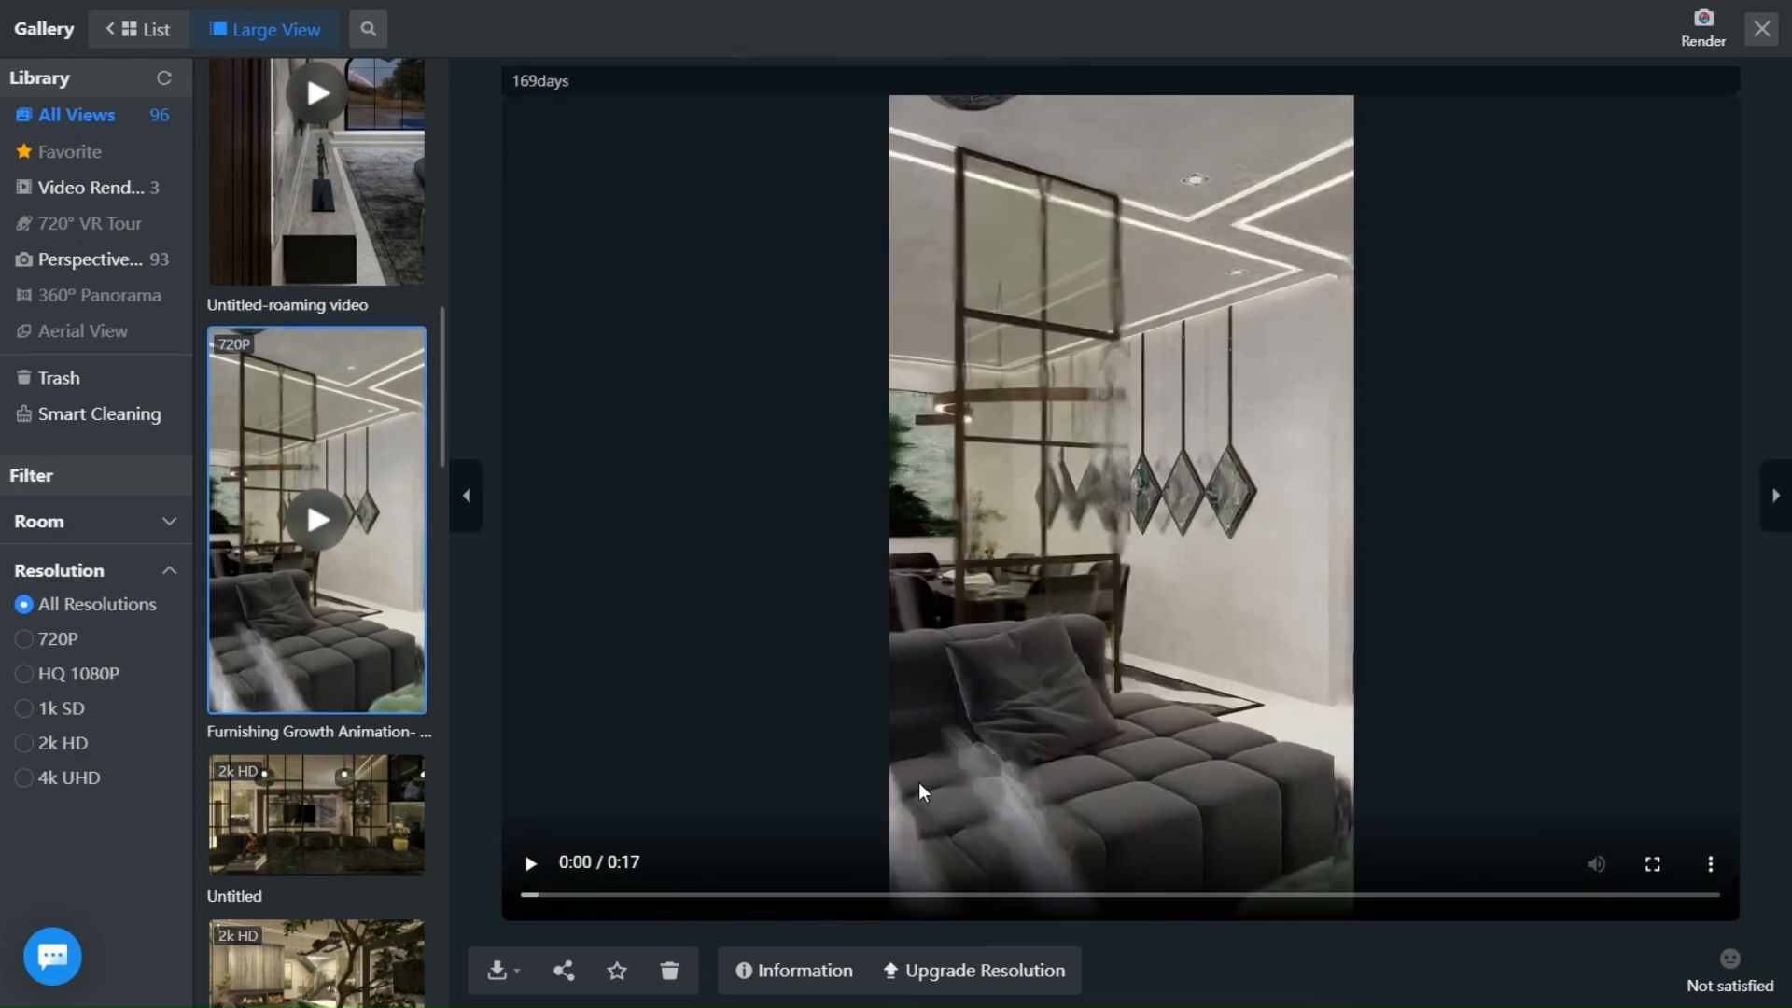
left_click(529, 863)
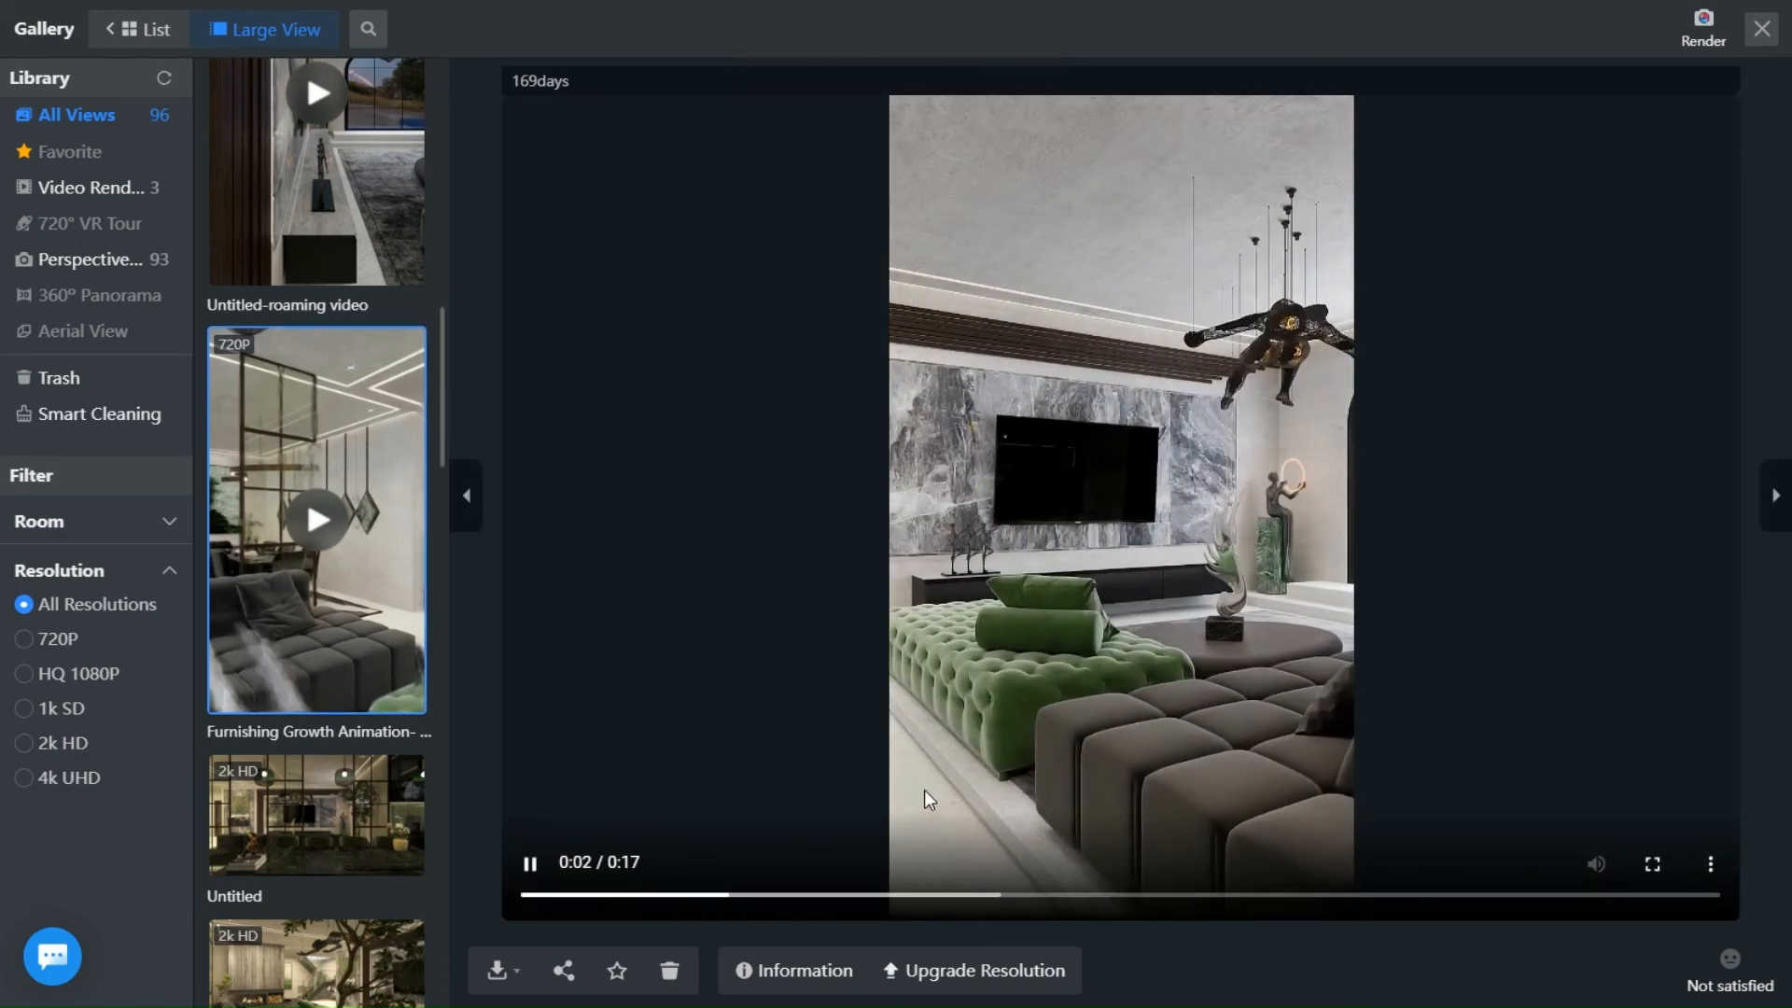